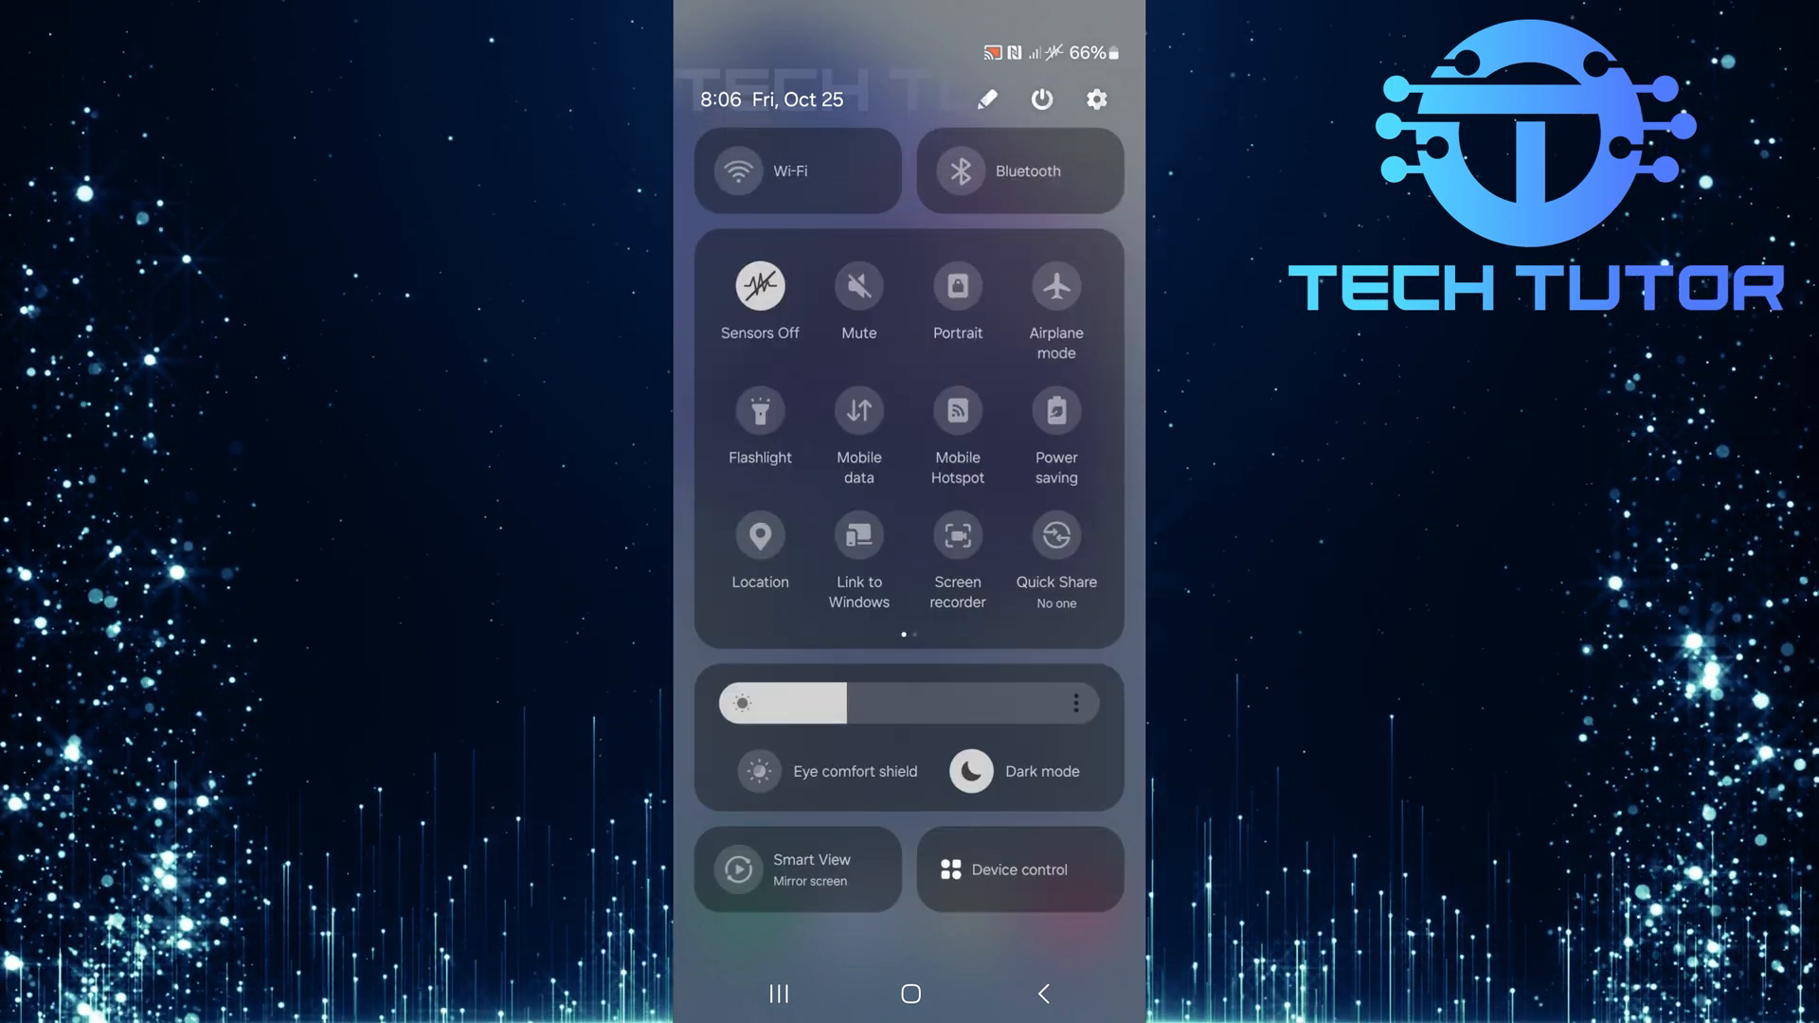
Tap the Sensors Off tile in Quick Settings to switch it off.
click(758, 284)
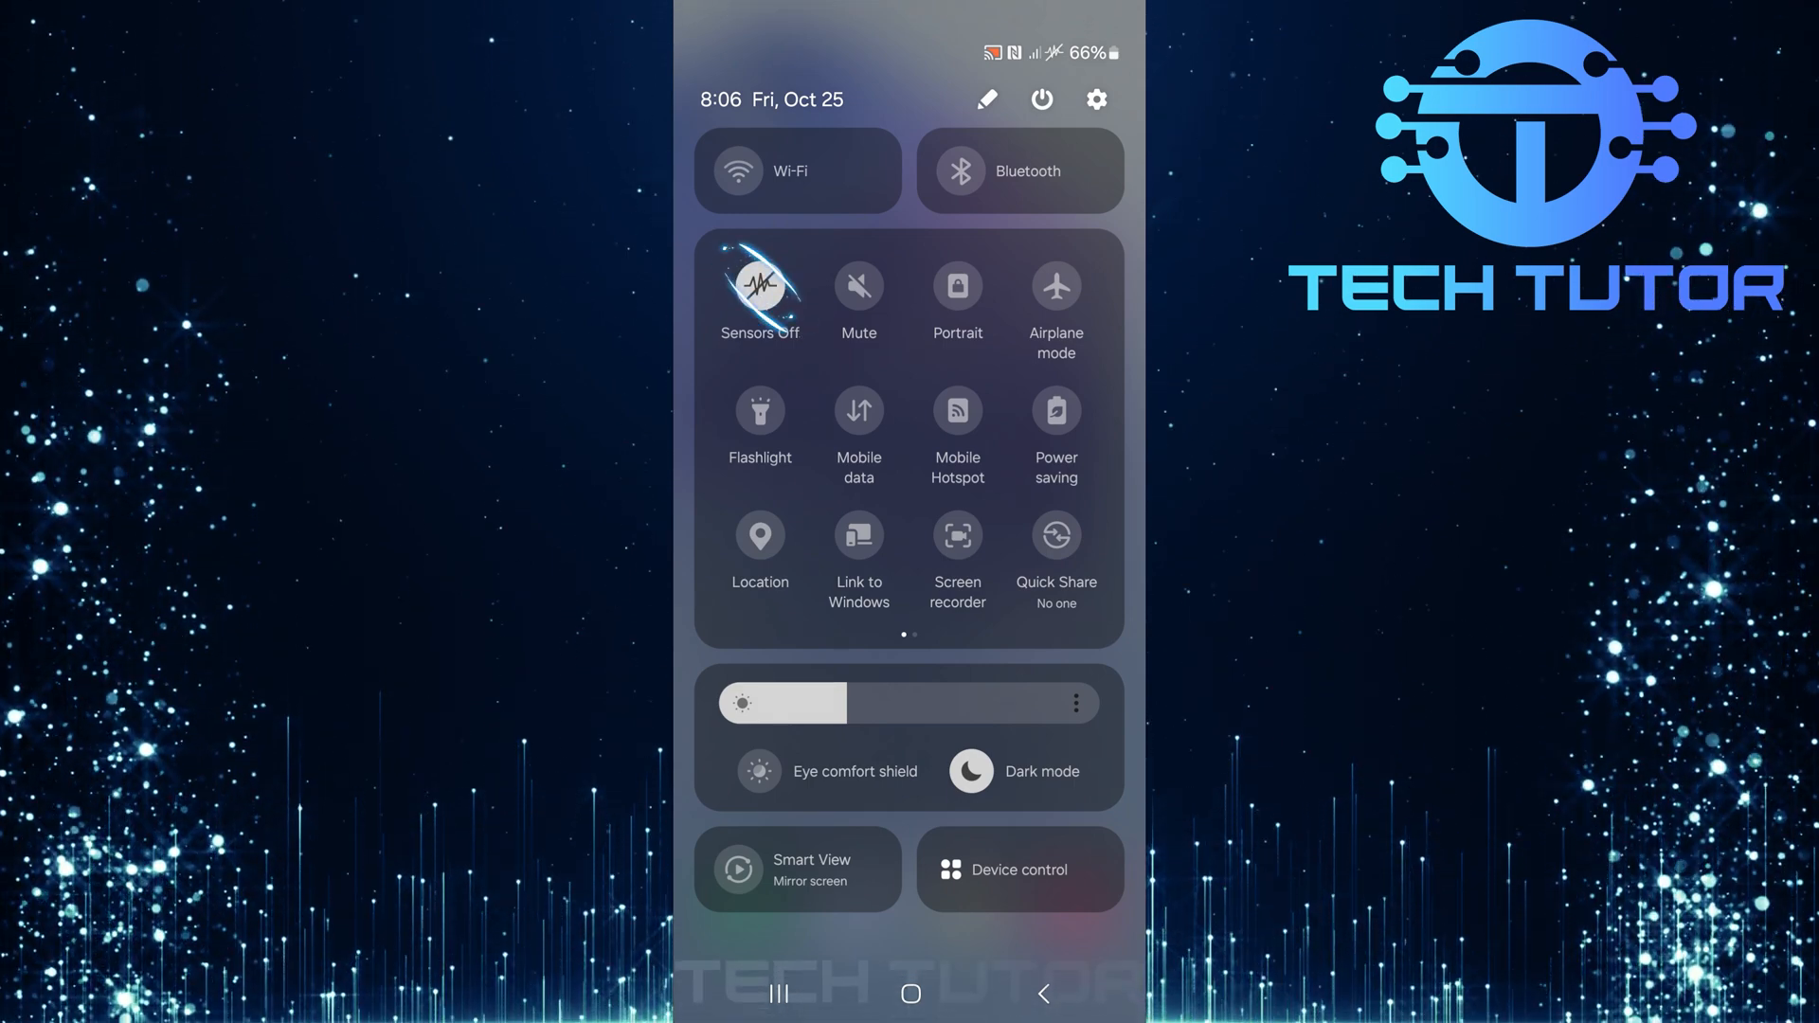
click(758, 283)
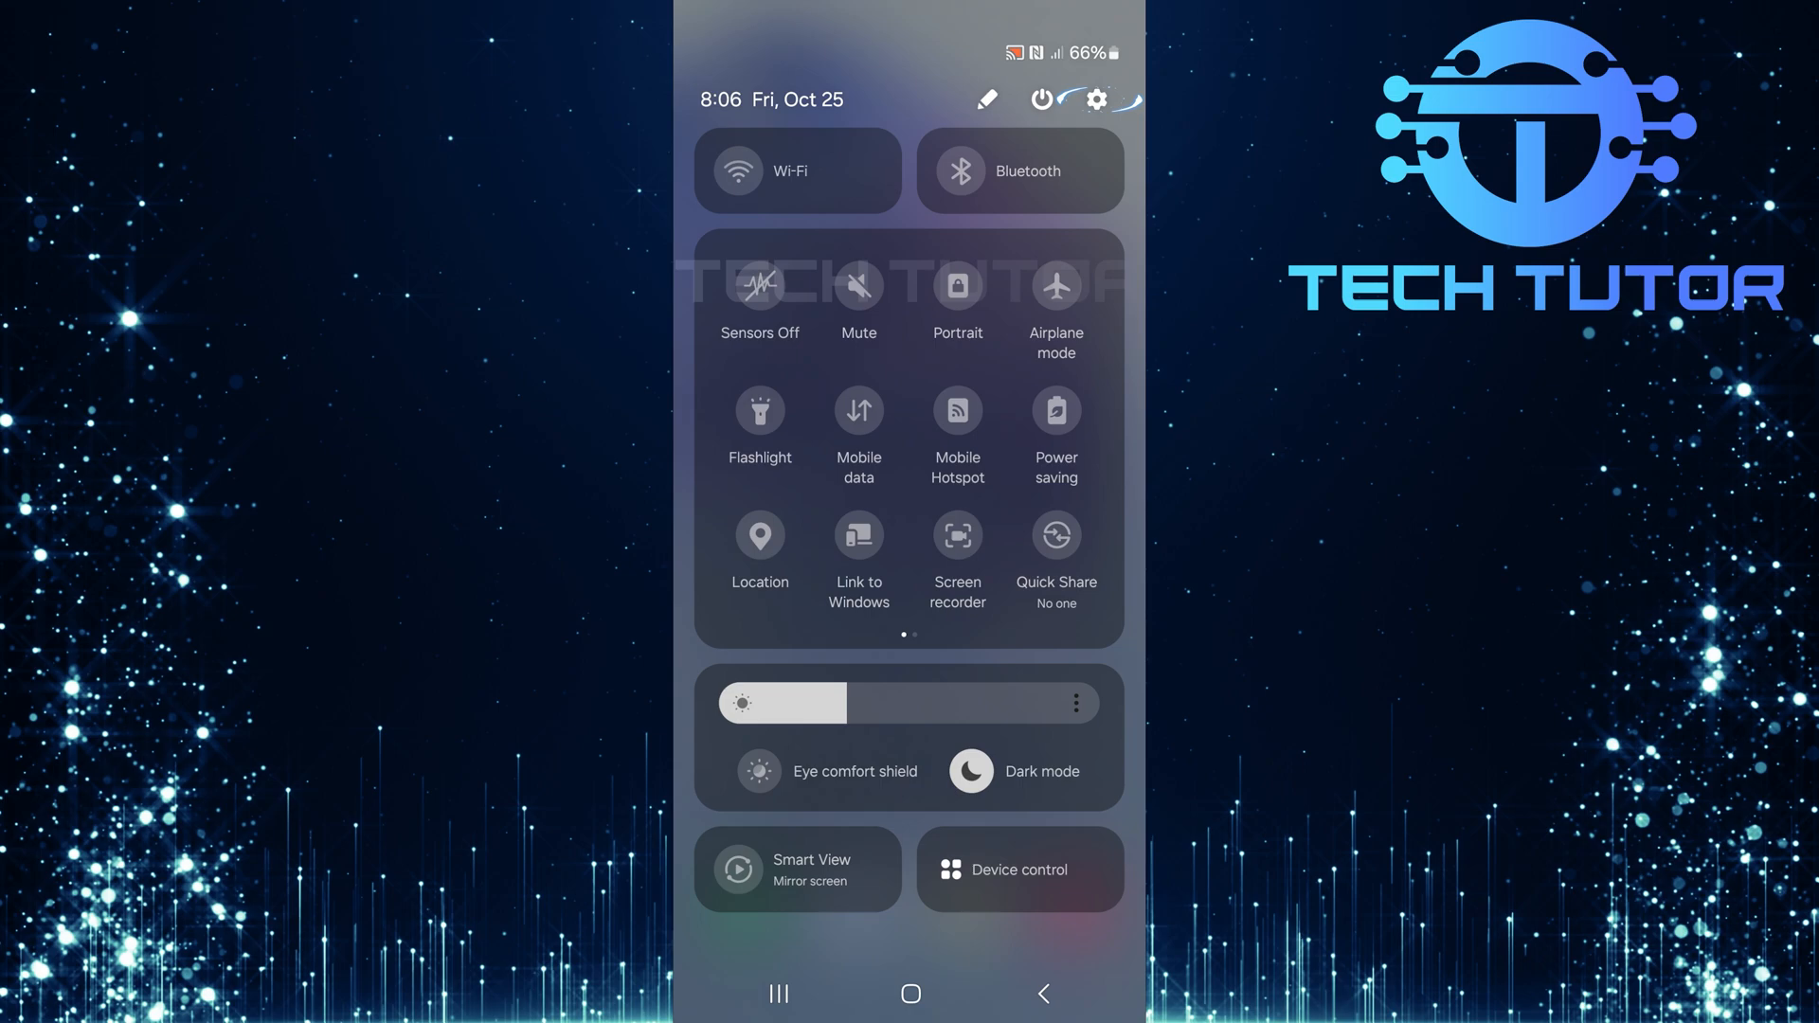
Go from the Settings gear to Developer options, scrolled to Quick settings developer tiles.
click(1094, 99)
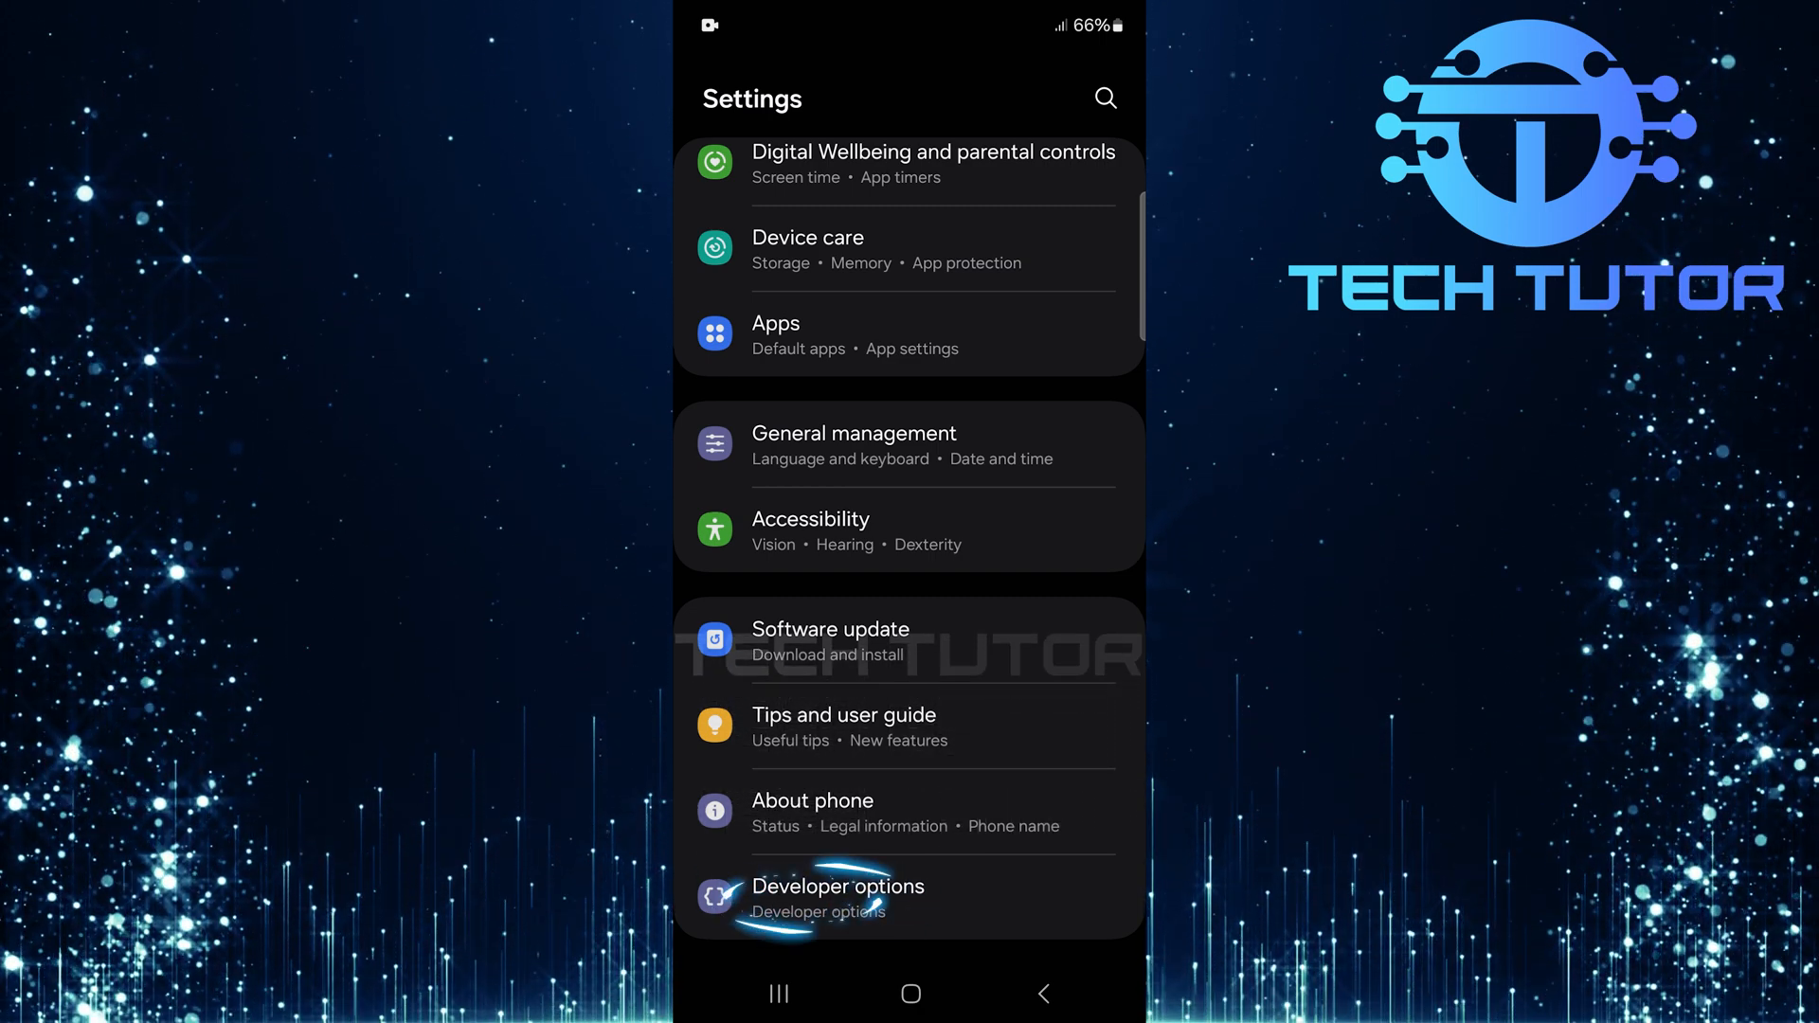
click(836, 897)
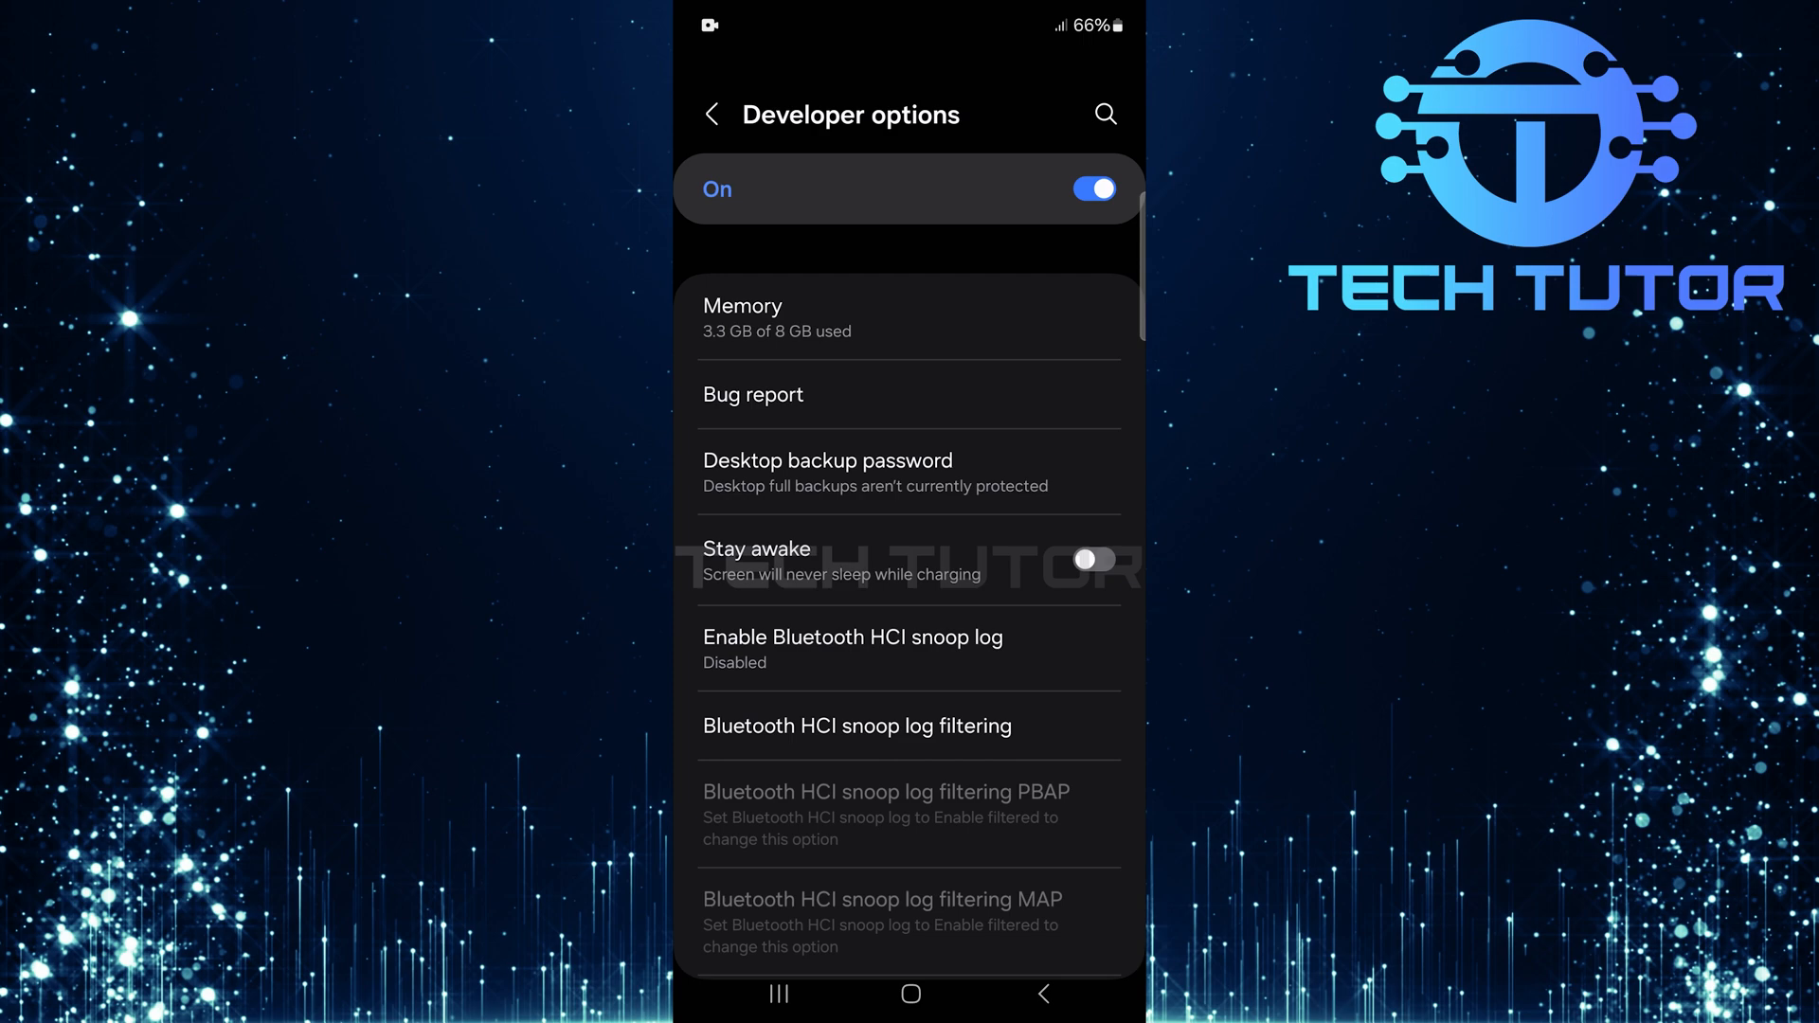
scroll(up, 3)
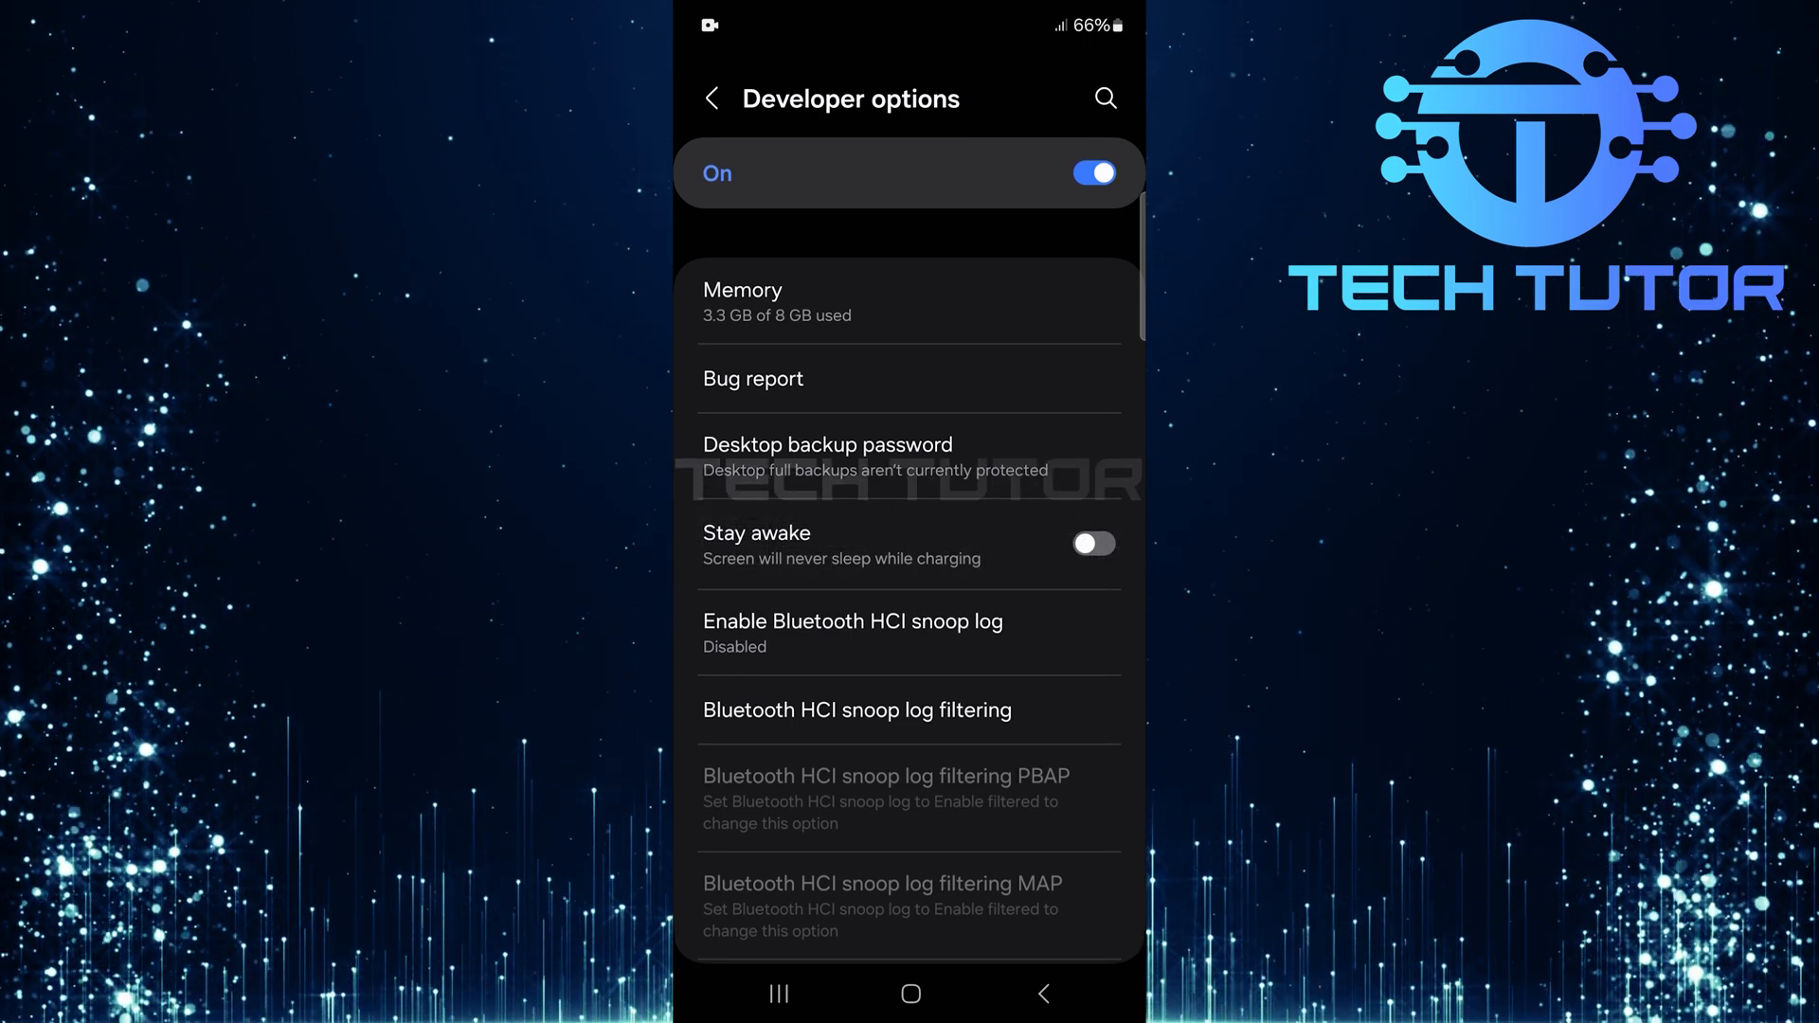
scroll(down, 3)
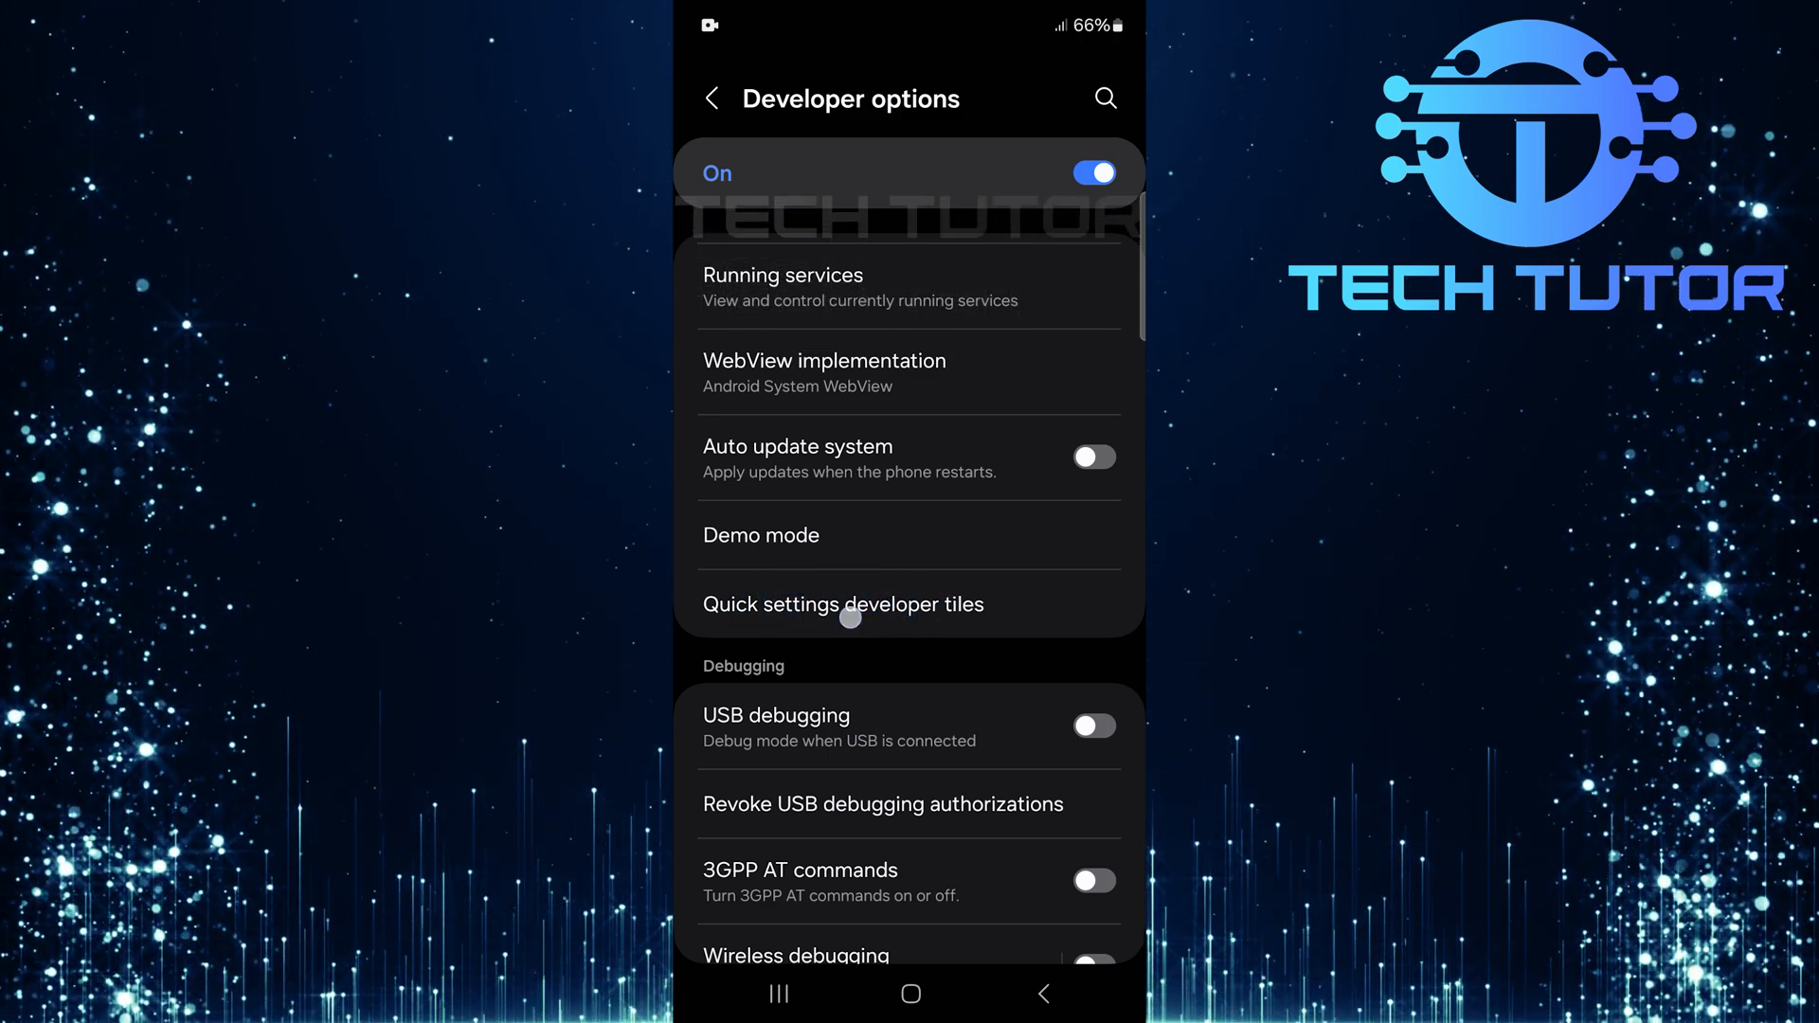
Enable the Sensors Off tile under Quick settings developer tiles, then return home.
click(843, 605)
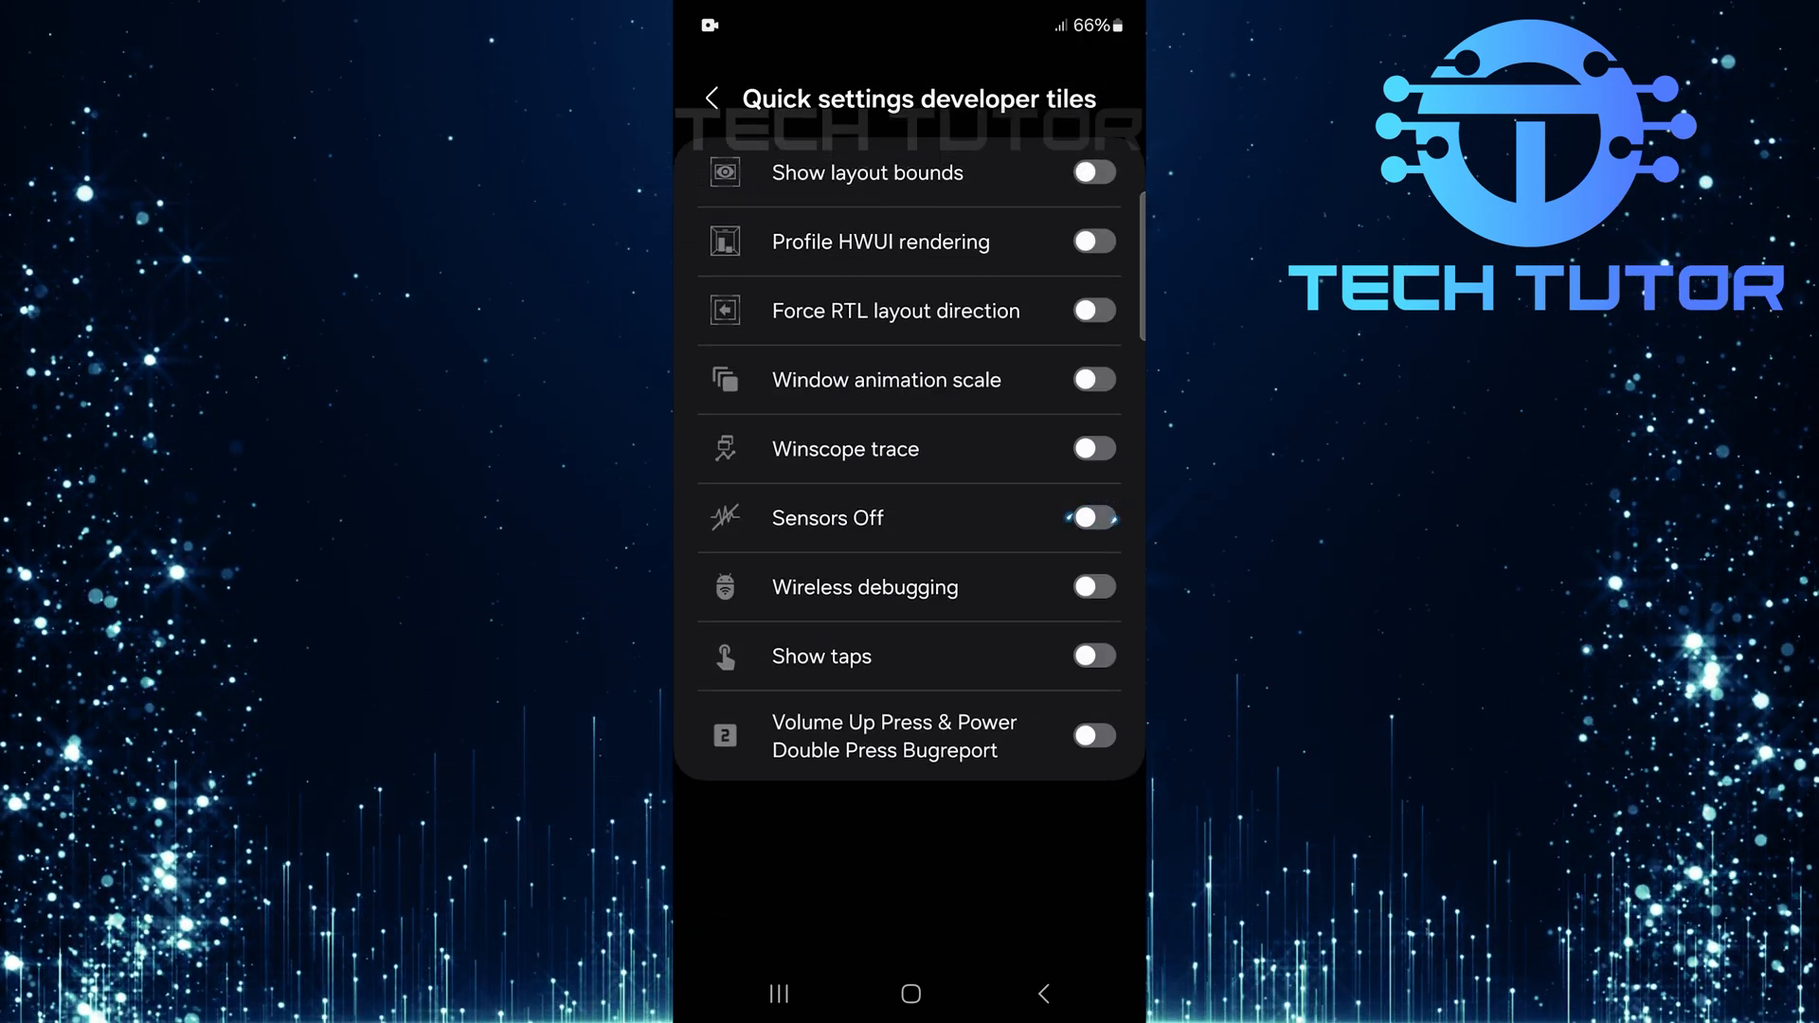
click(1091, 517)
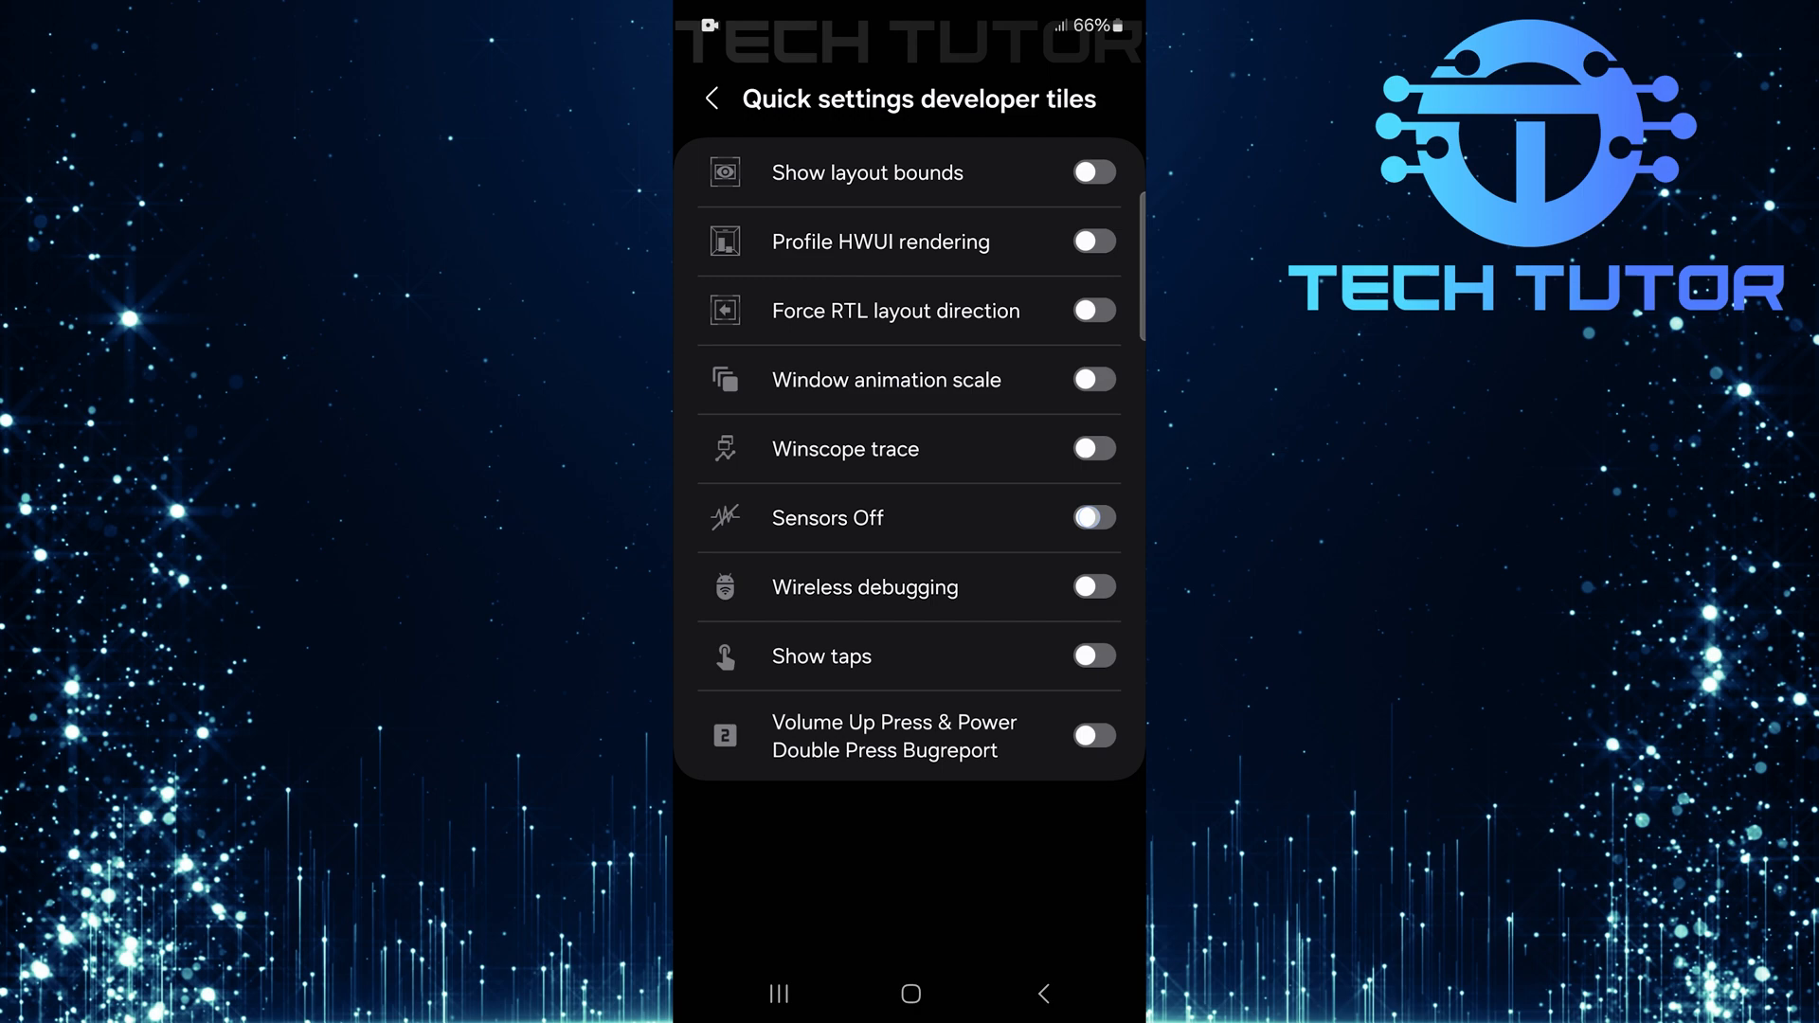
click(1091, 517)
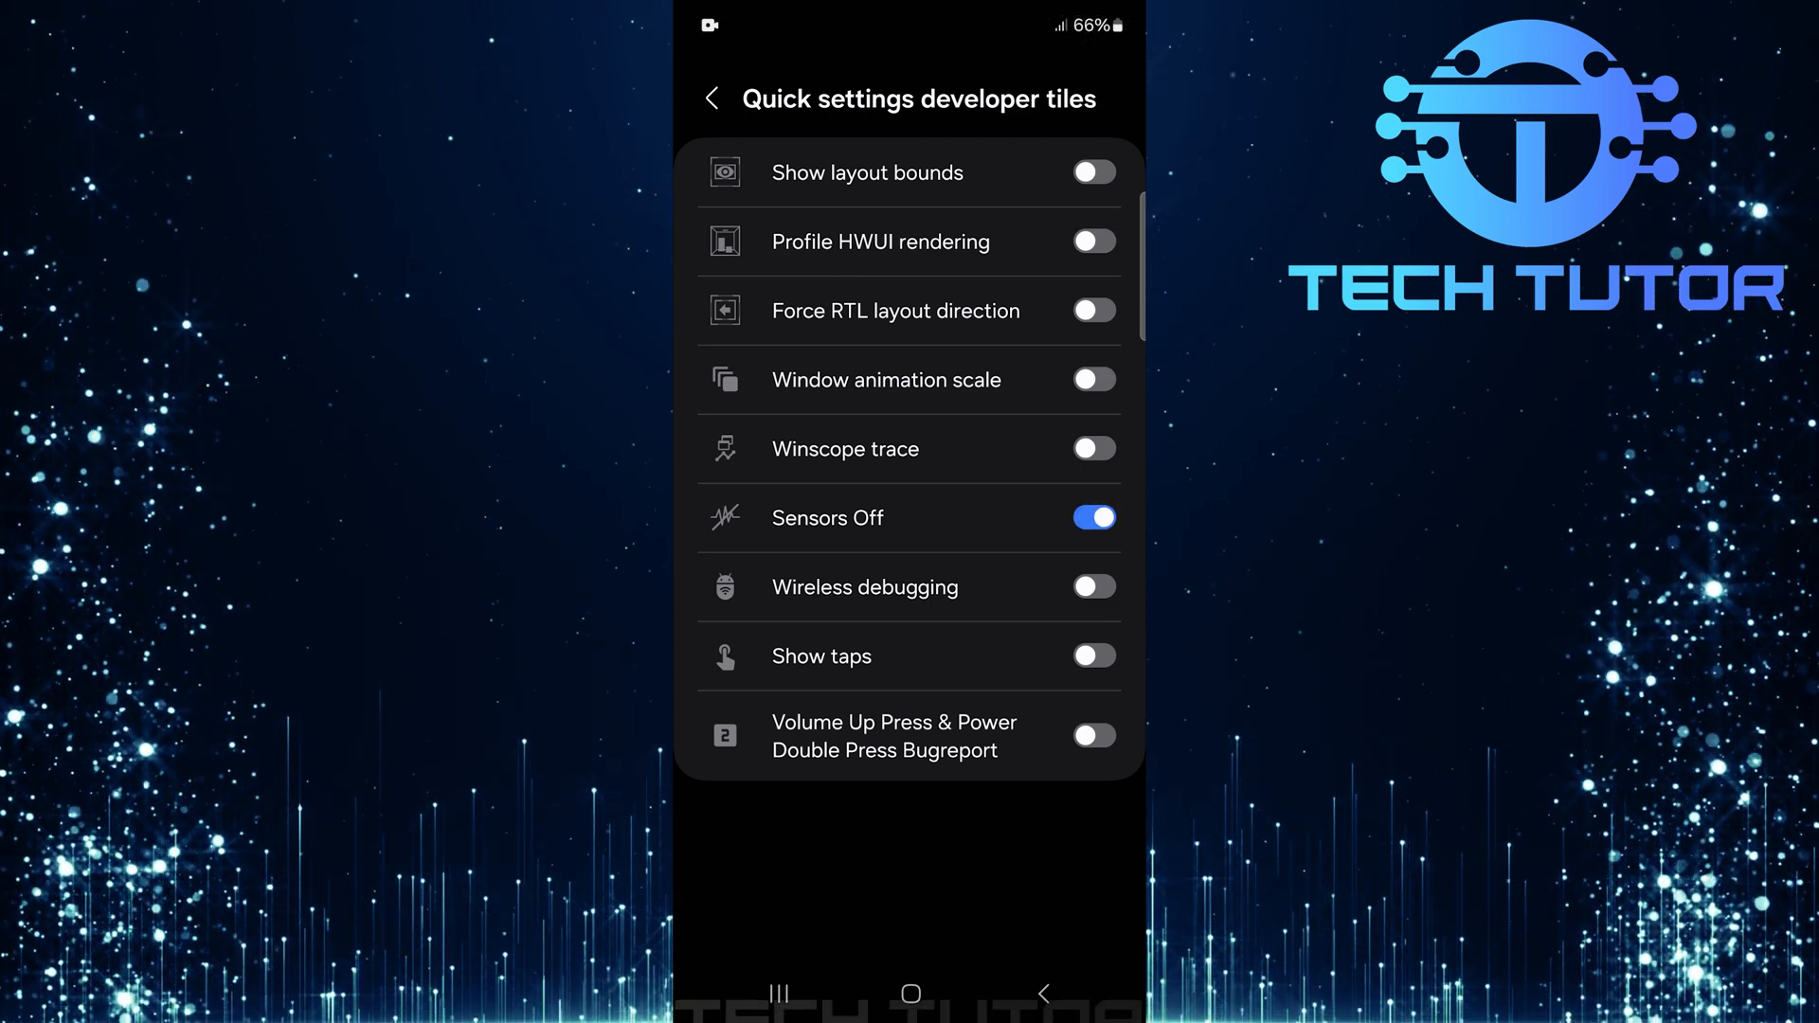
scroll(down, 3)
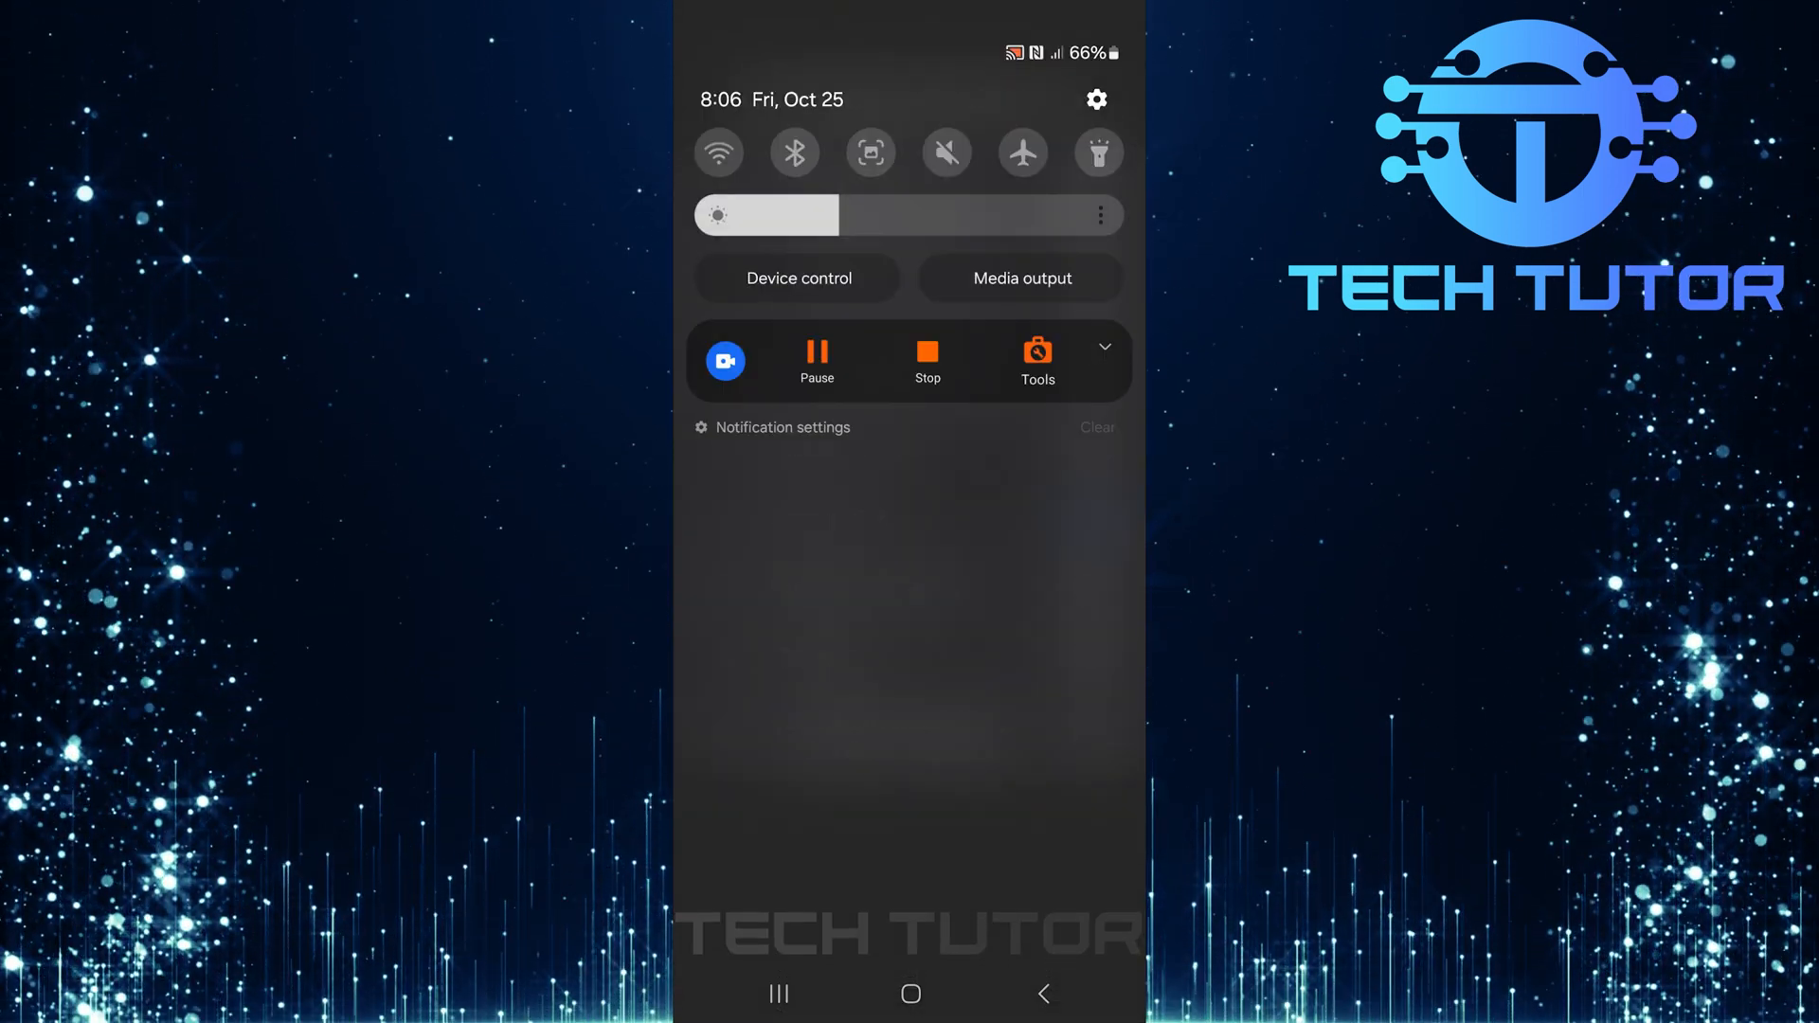
scroll(down, 3)
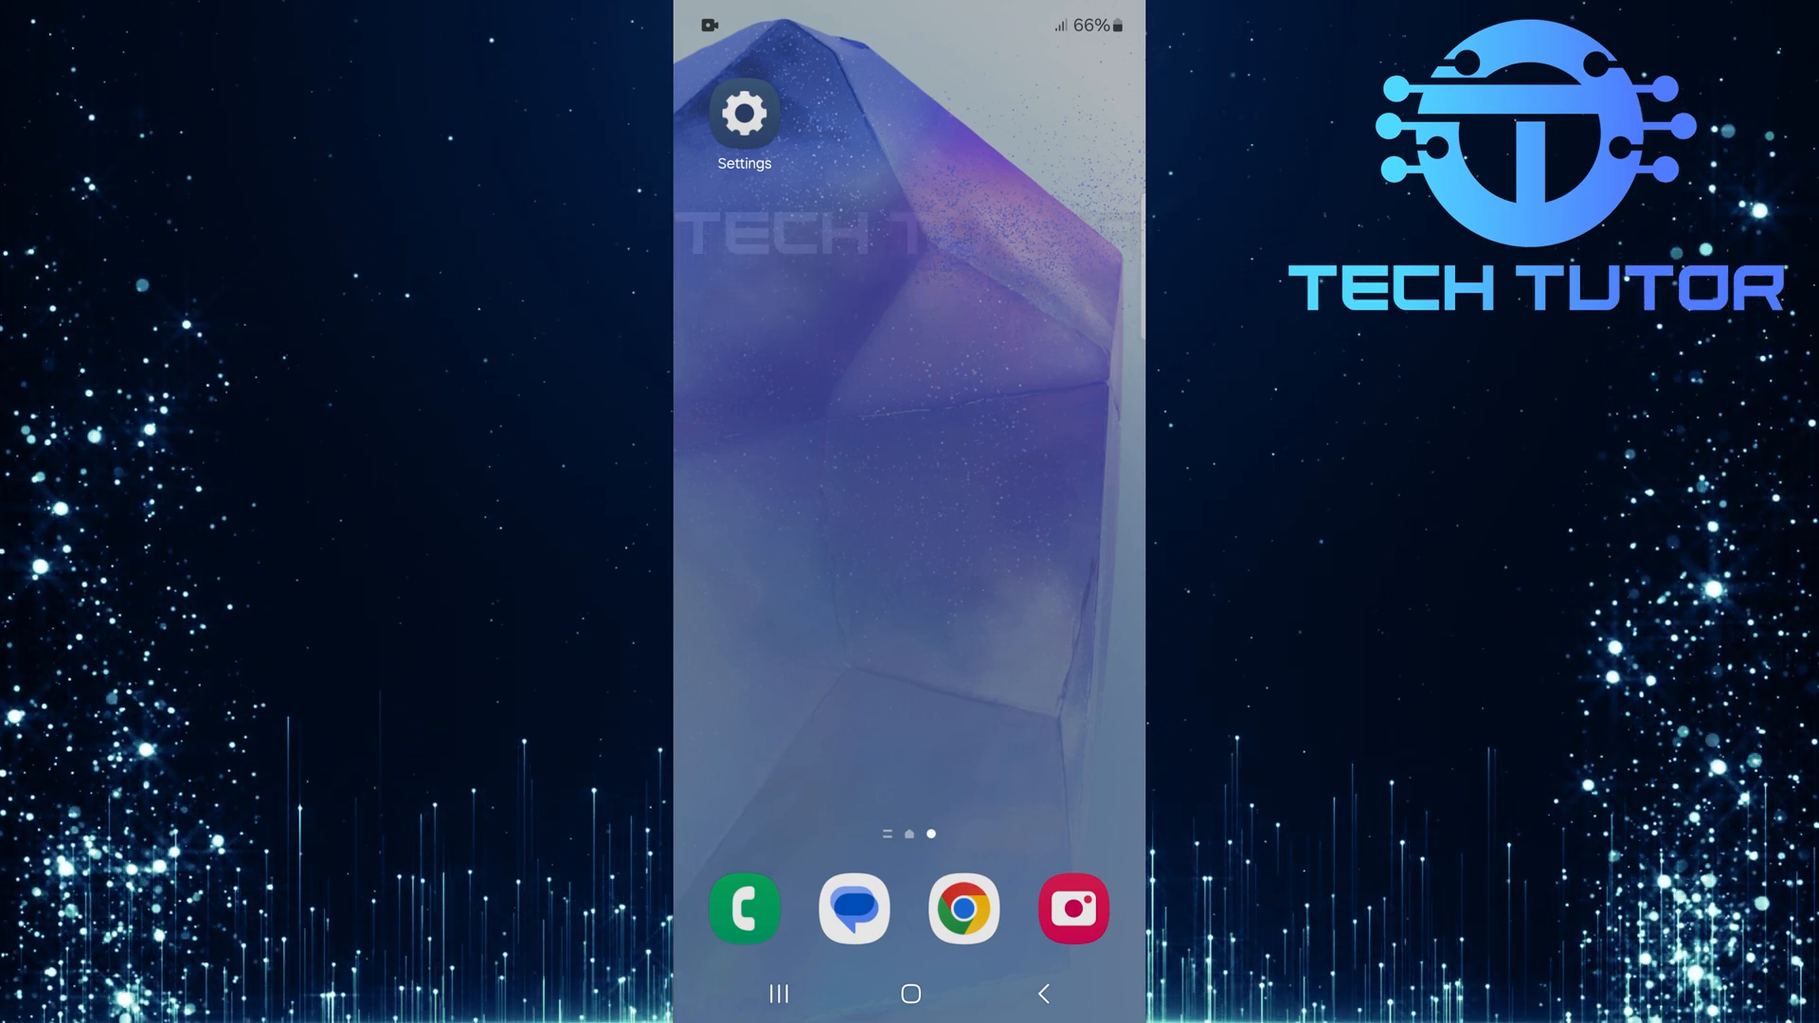
Force-stop Camera from Settings > Apps, confirm with OK, and open its Storage page.
click(743, 112)
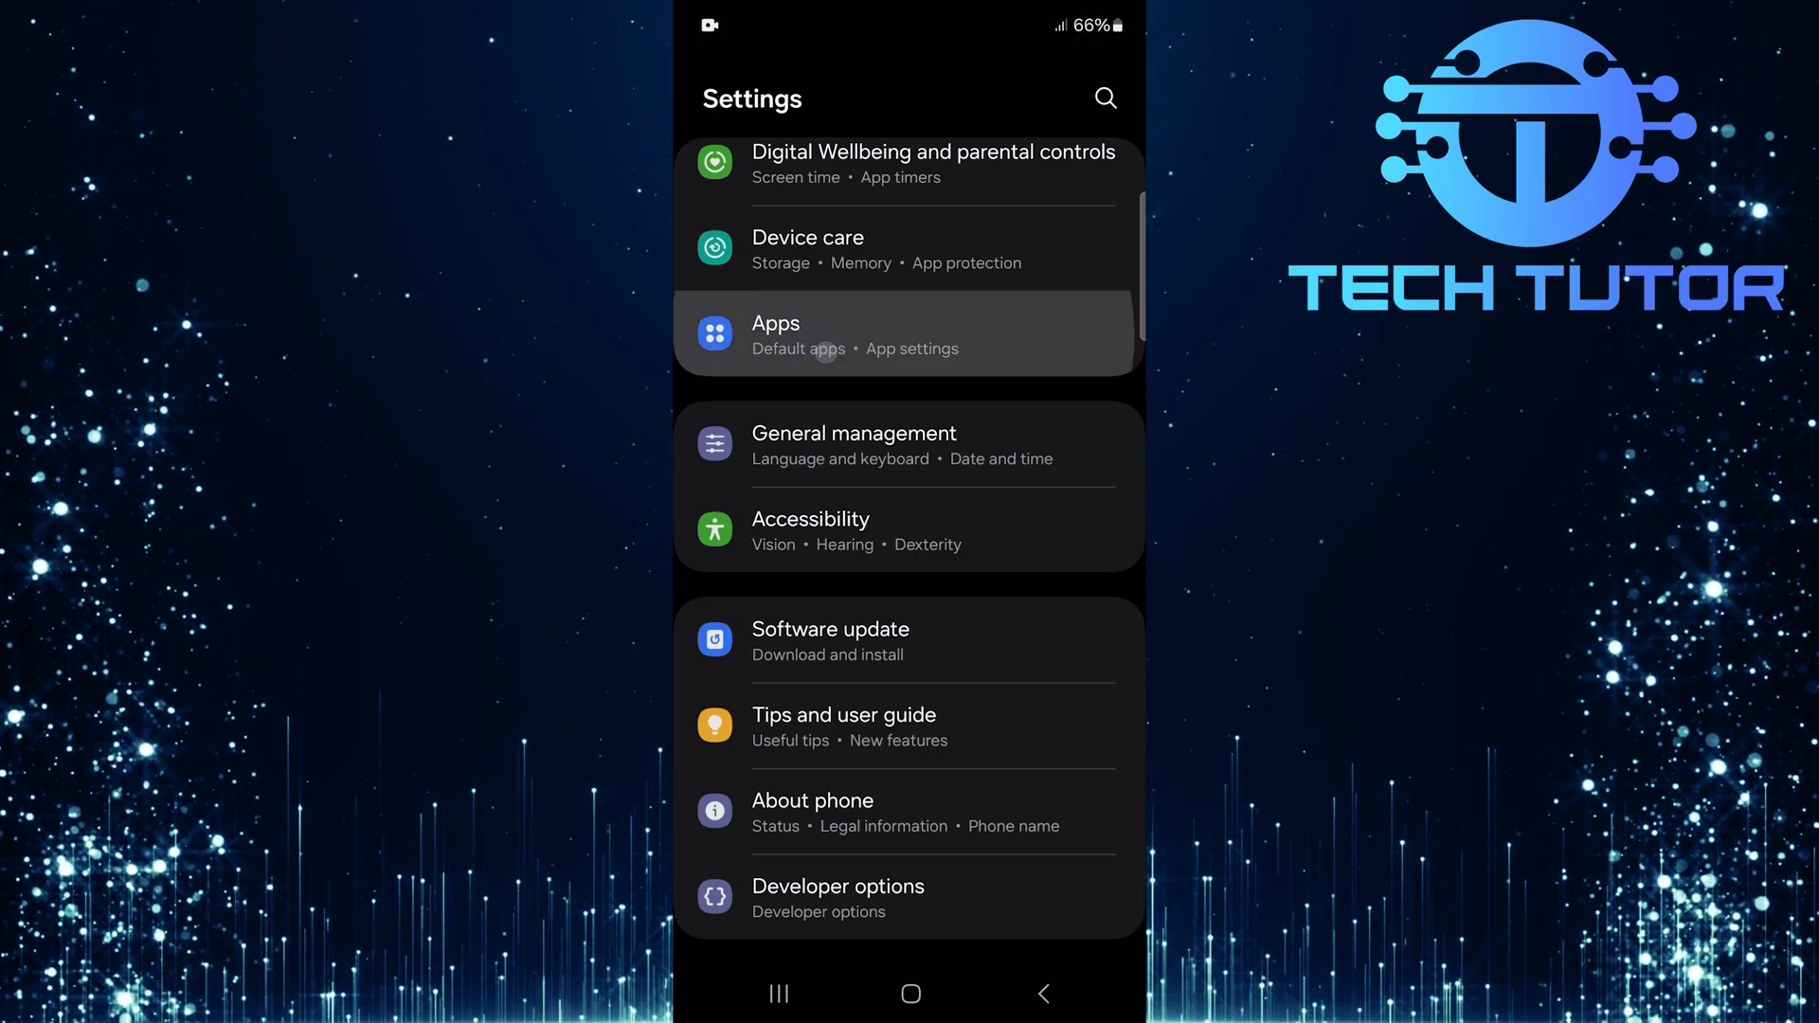
click(909, 334)
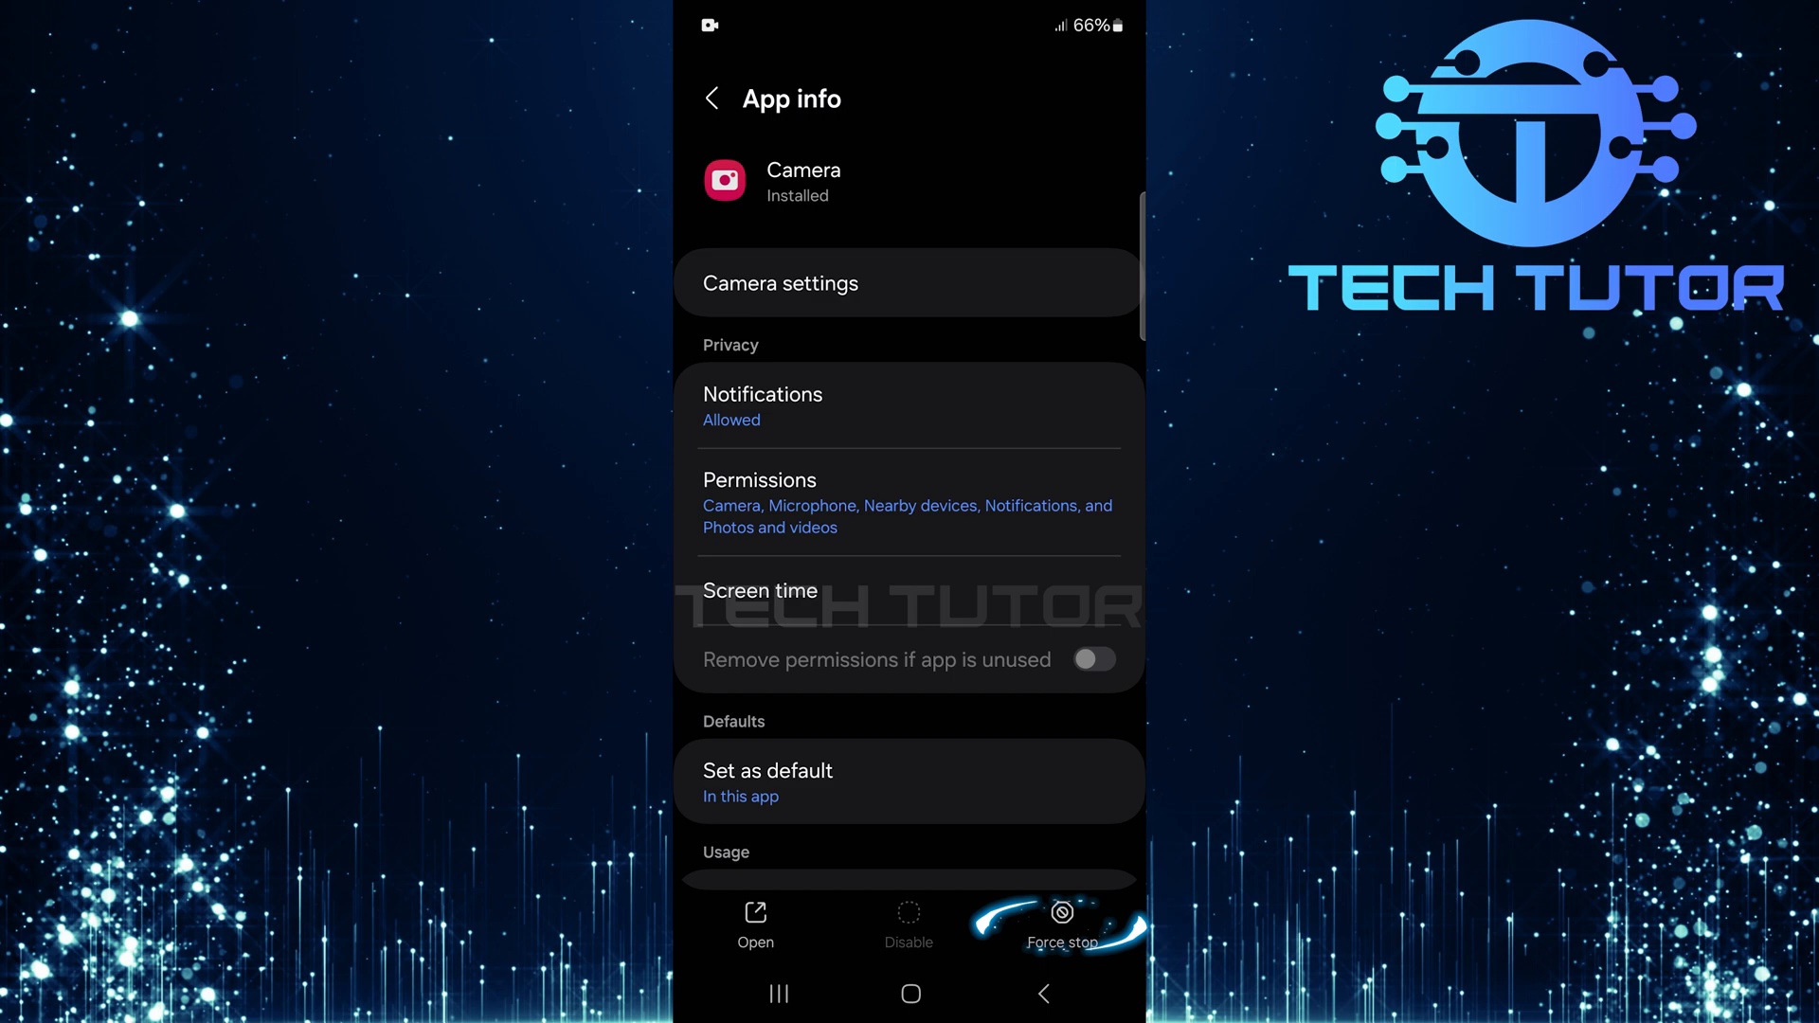
click(1060, 922)
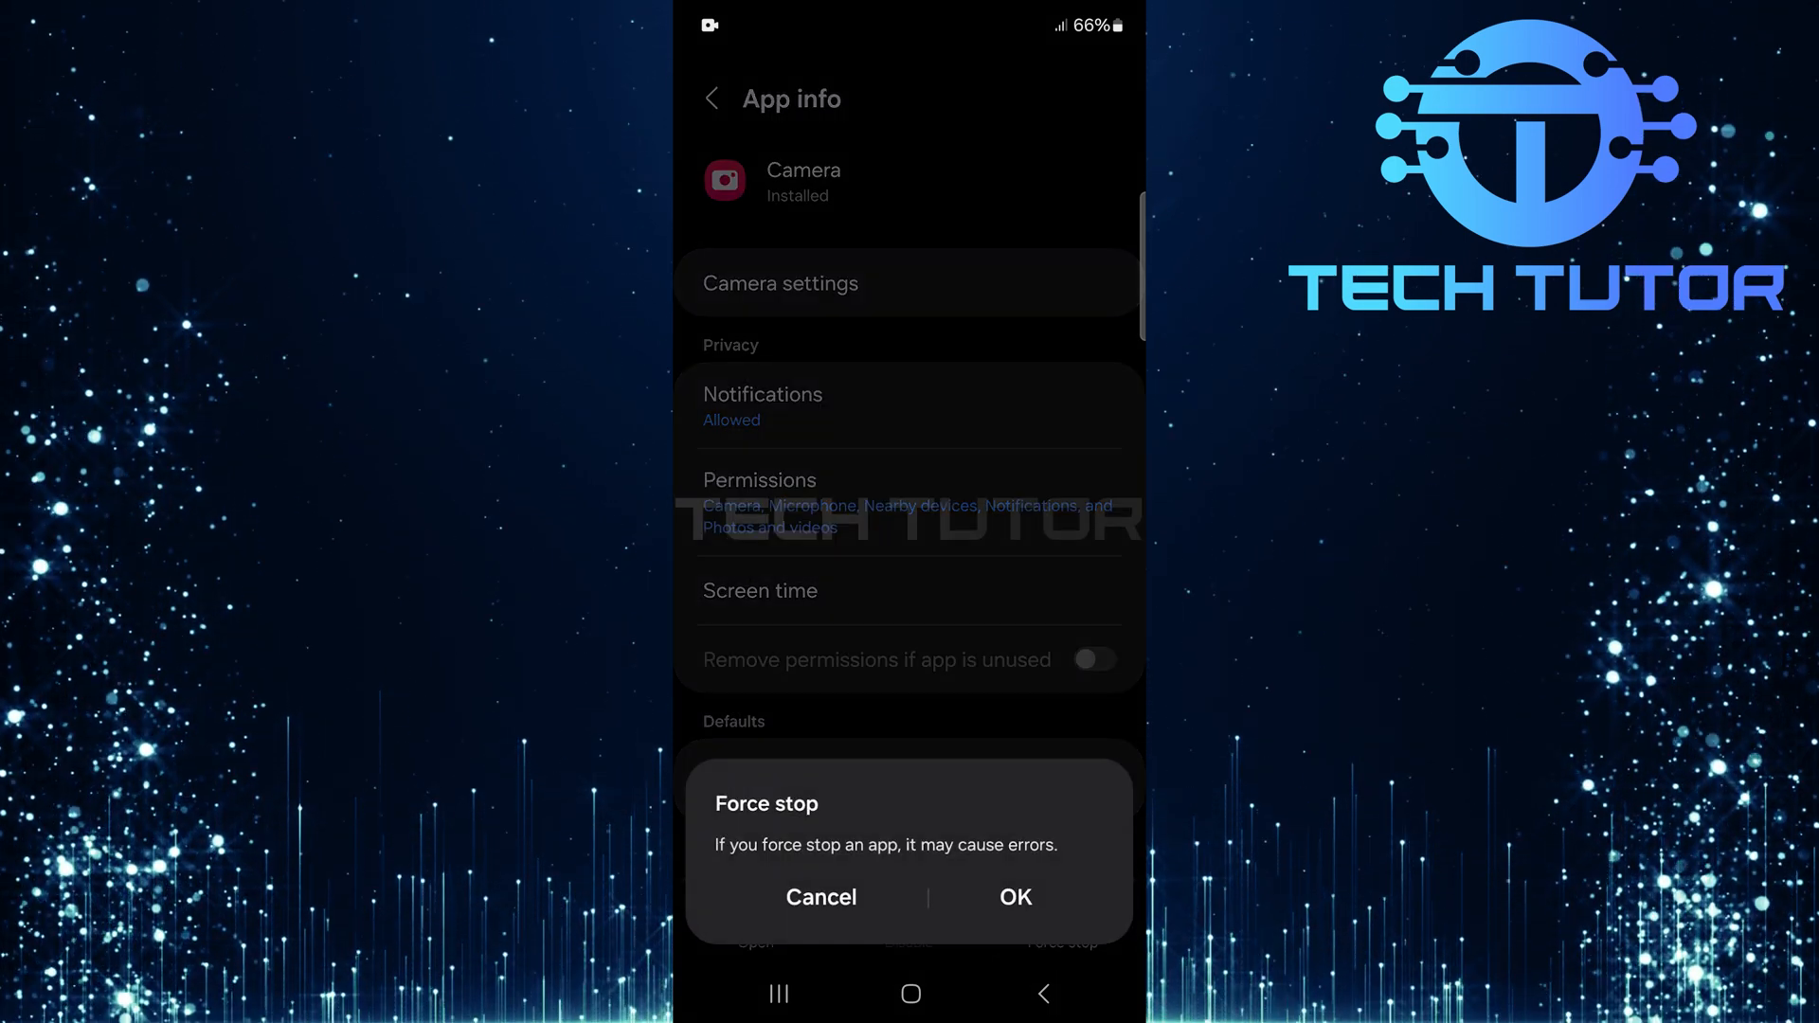
click(821, 897)
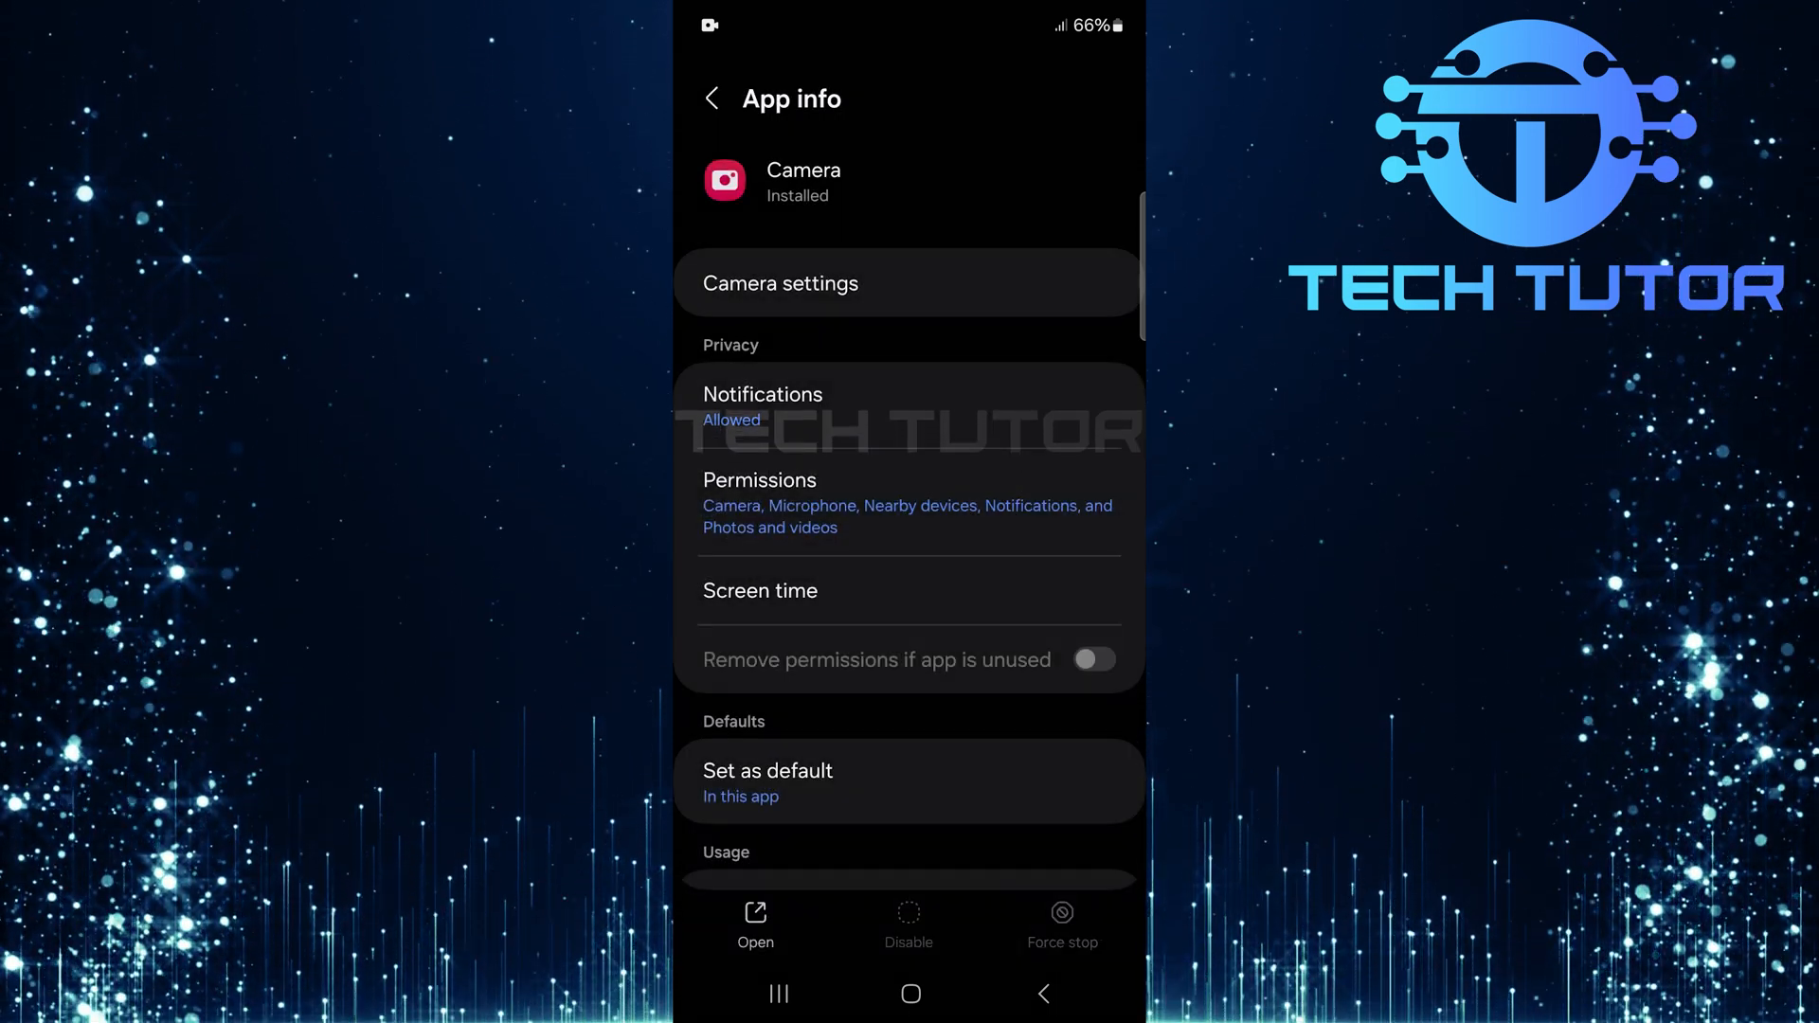
scroll(down, 3)
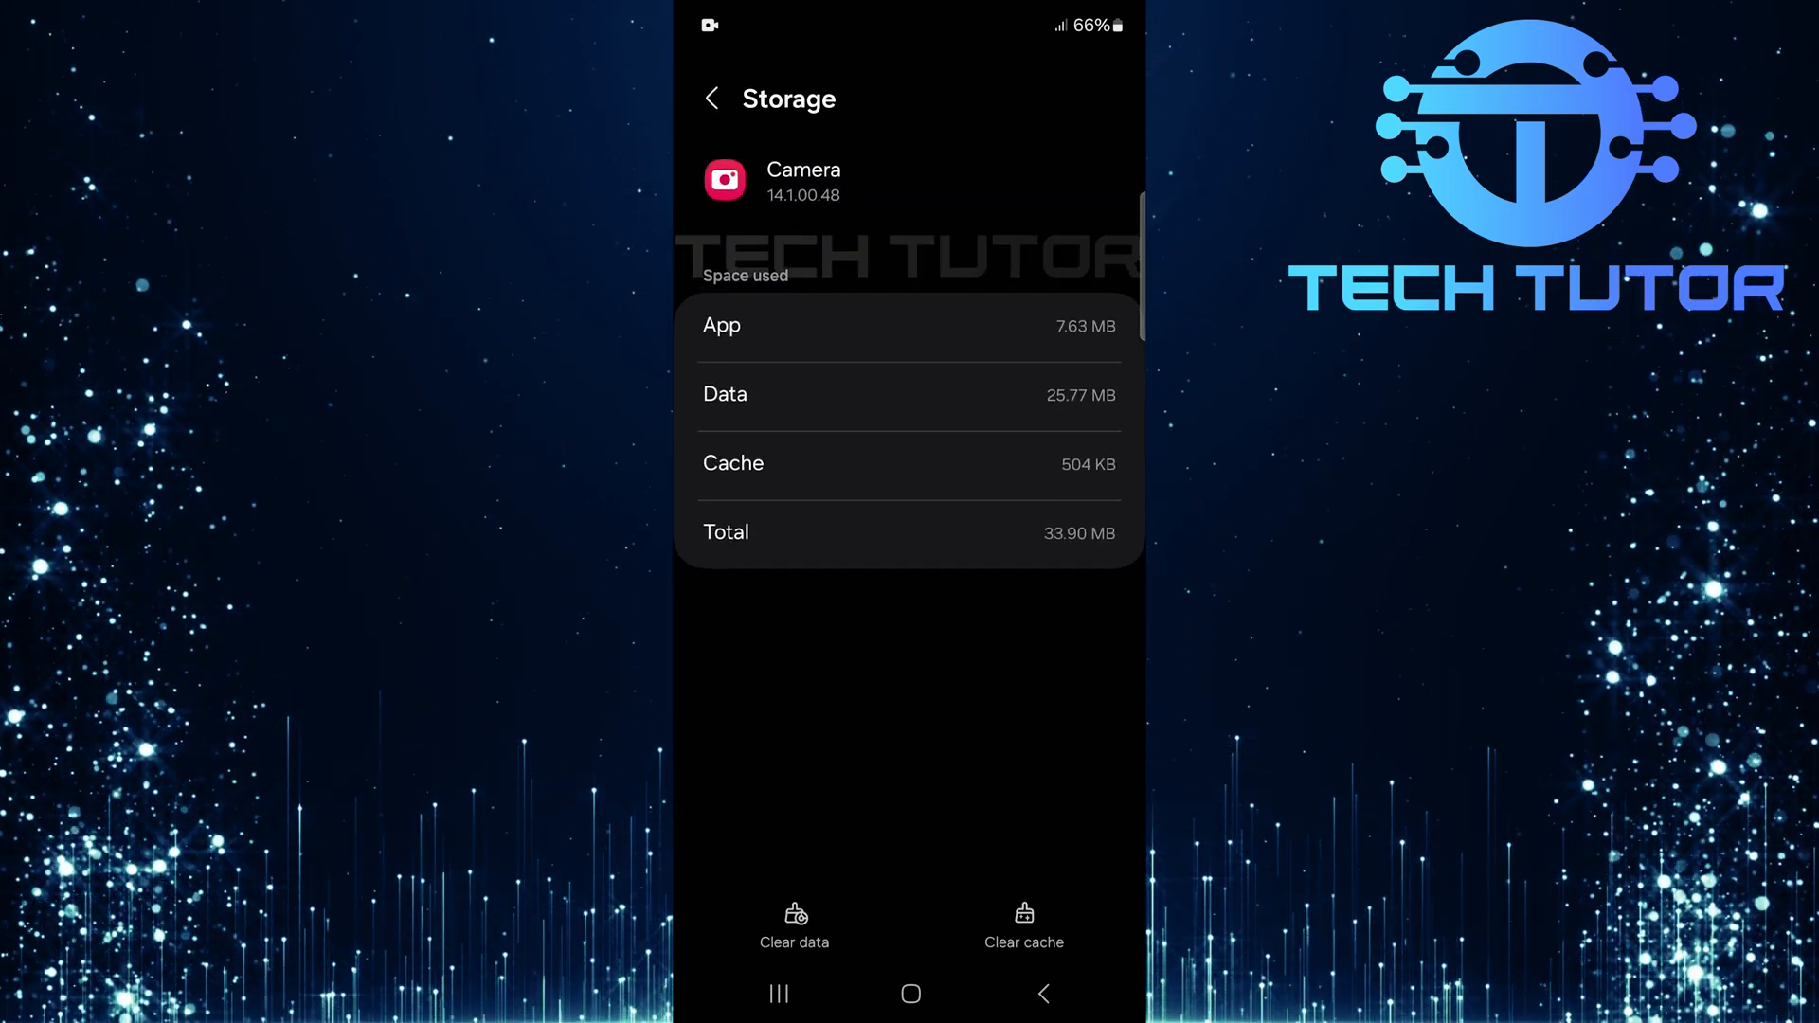
Clear Camera's data and cache to 0 B, confirm Delete, and return to App info.
click(794, 922)
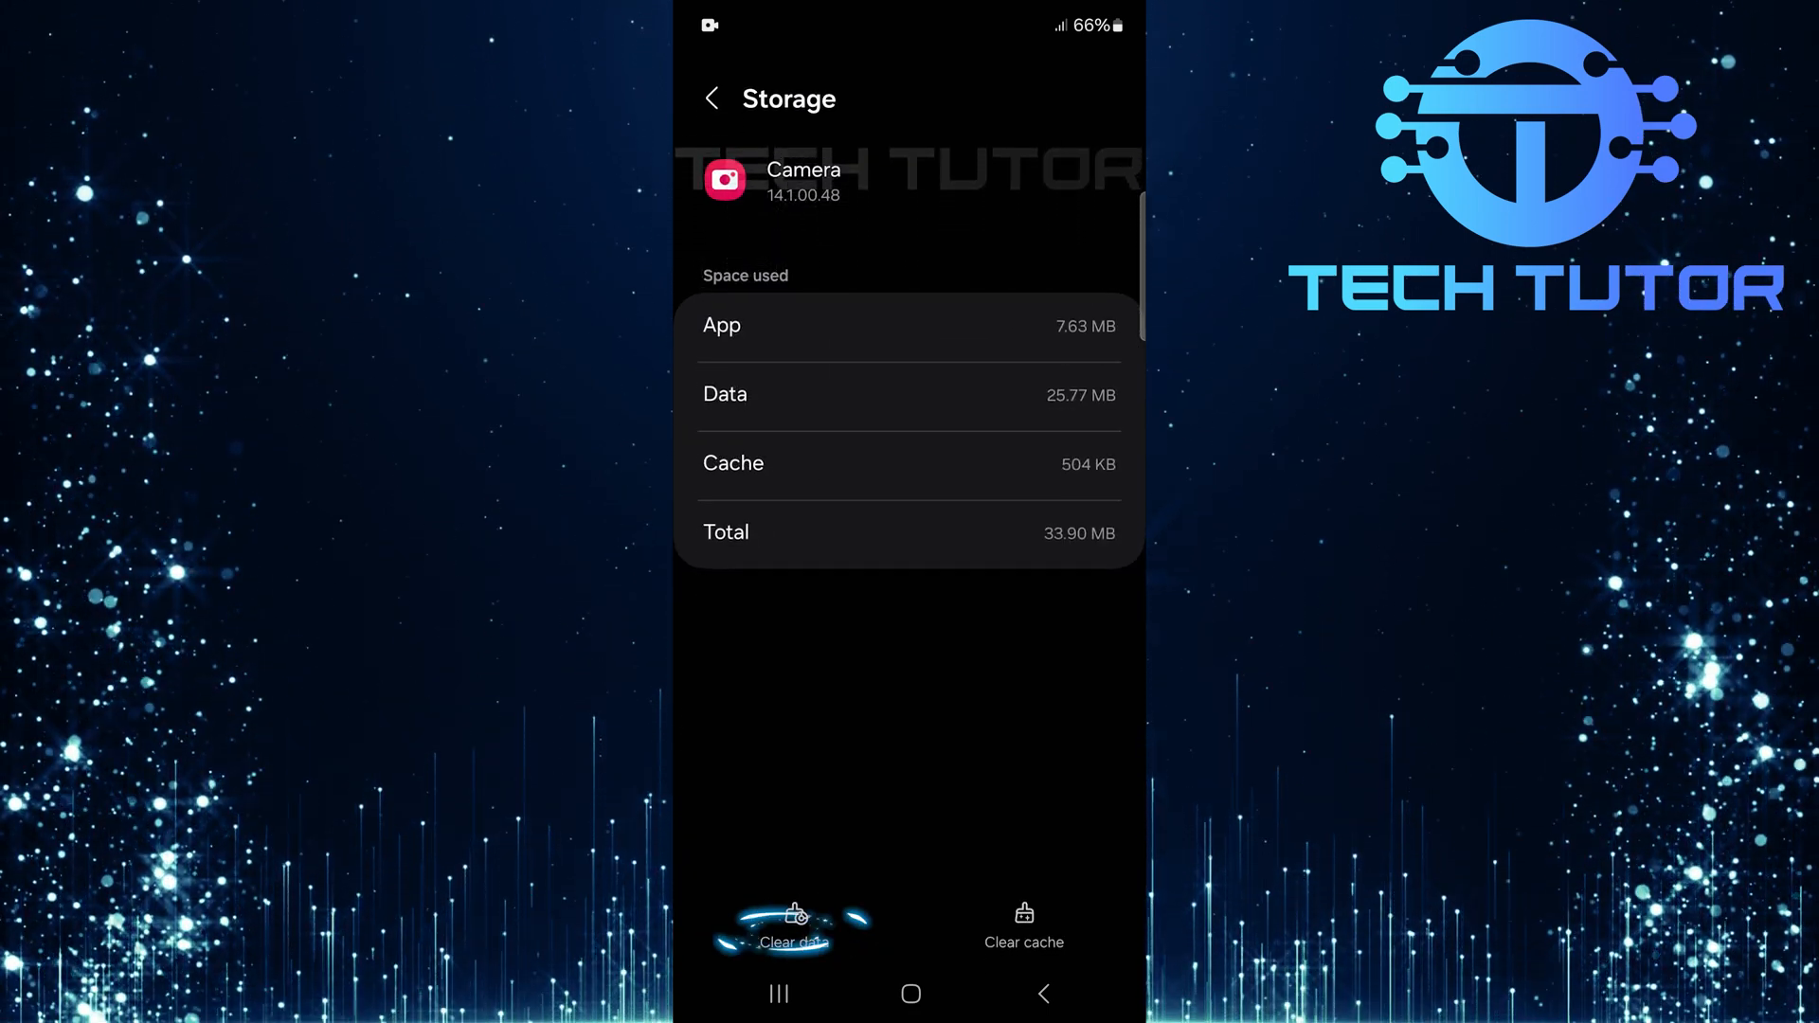
click(792, 929)
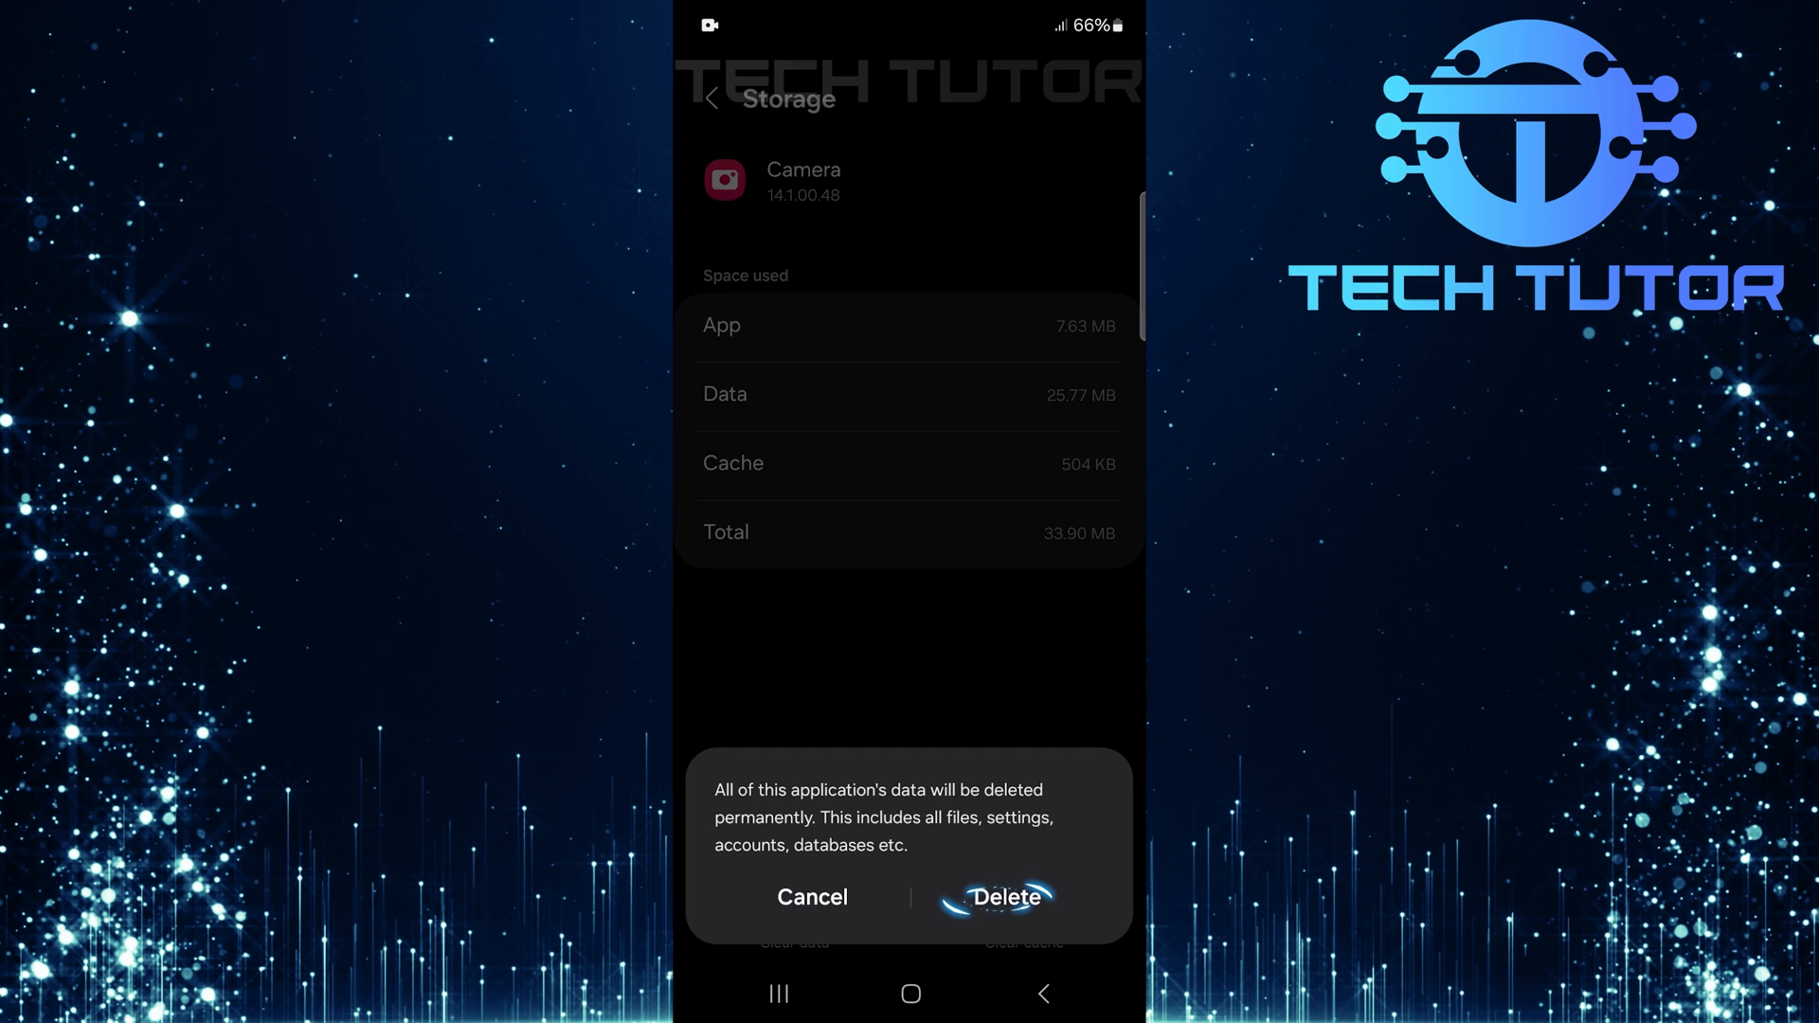
click(1004, 897)
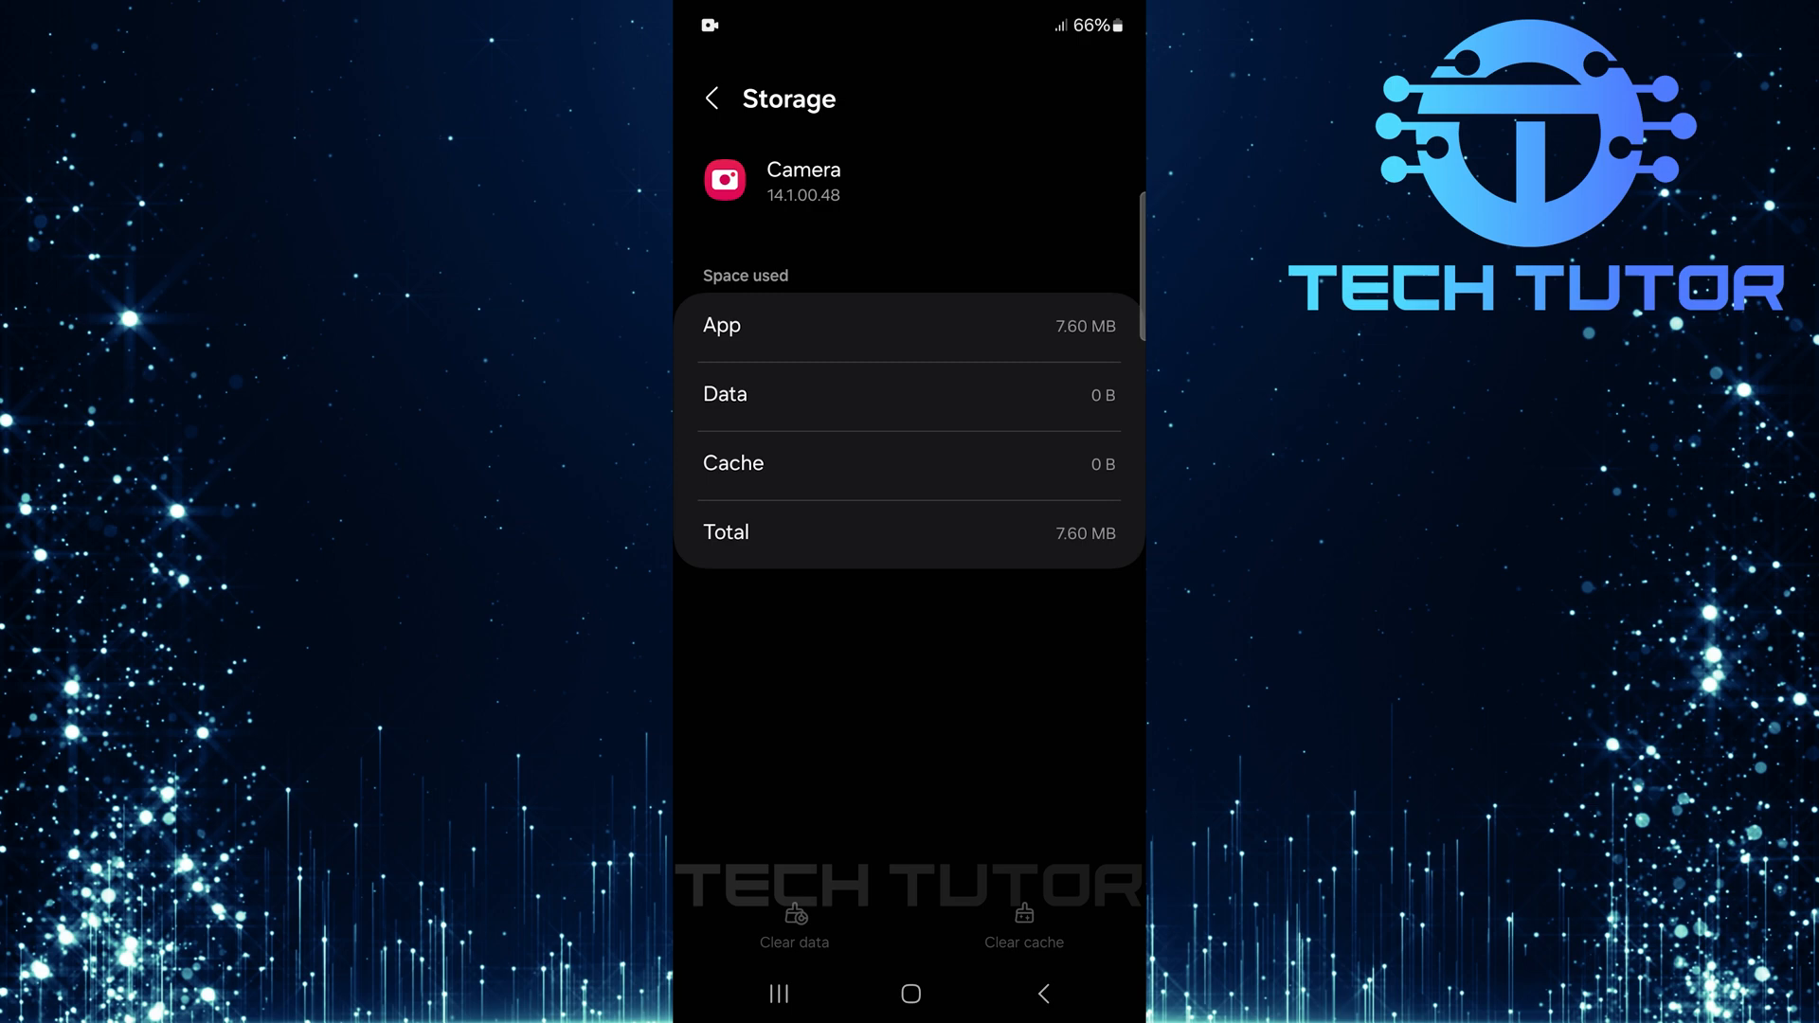
click(711, 98)
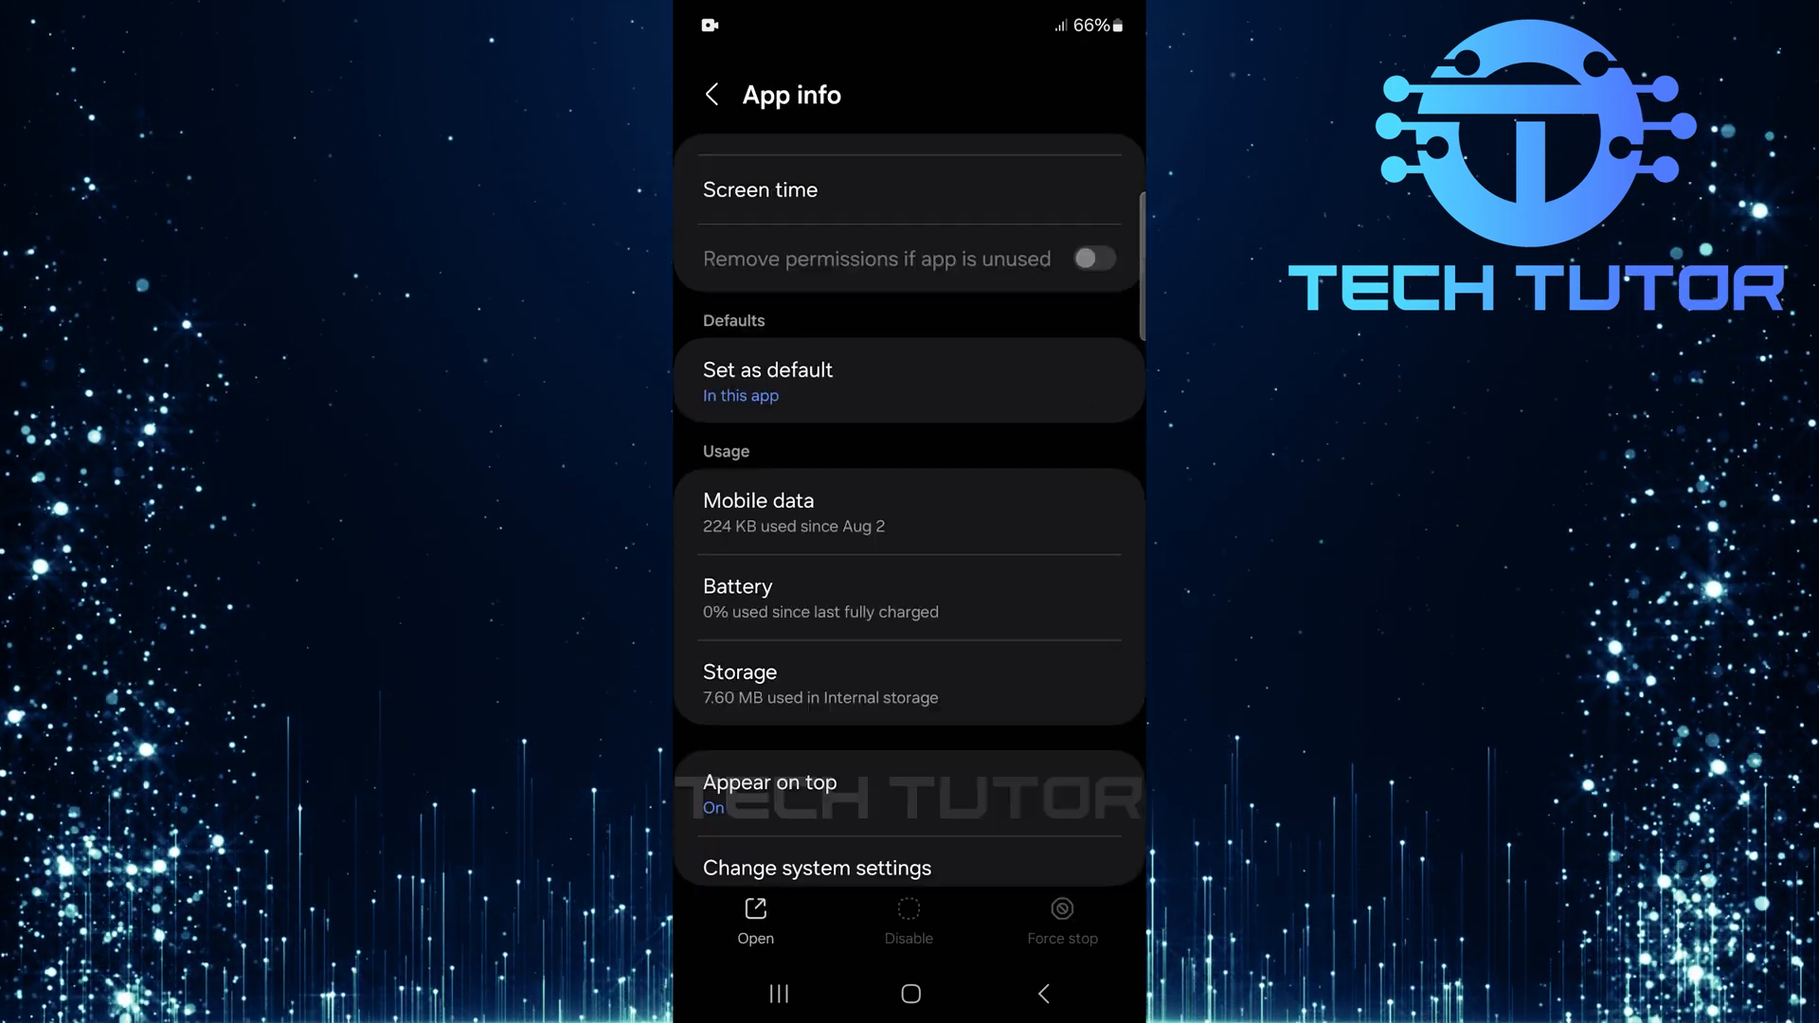
Set Camera's location permission to Allow only while using the app.
scroll(up, 3)
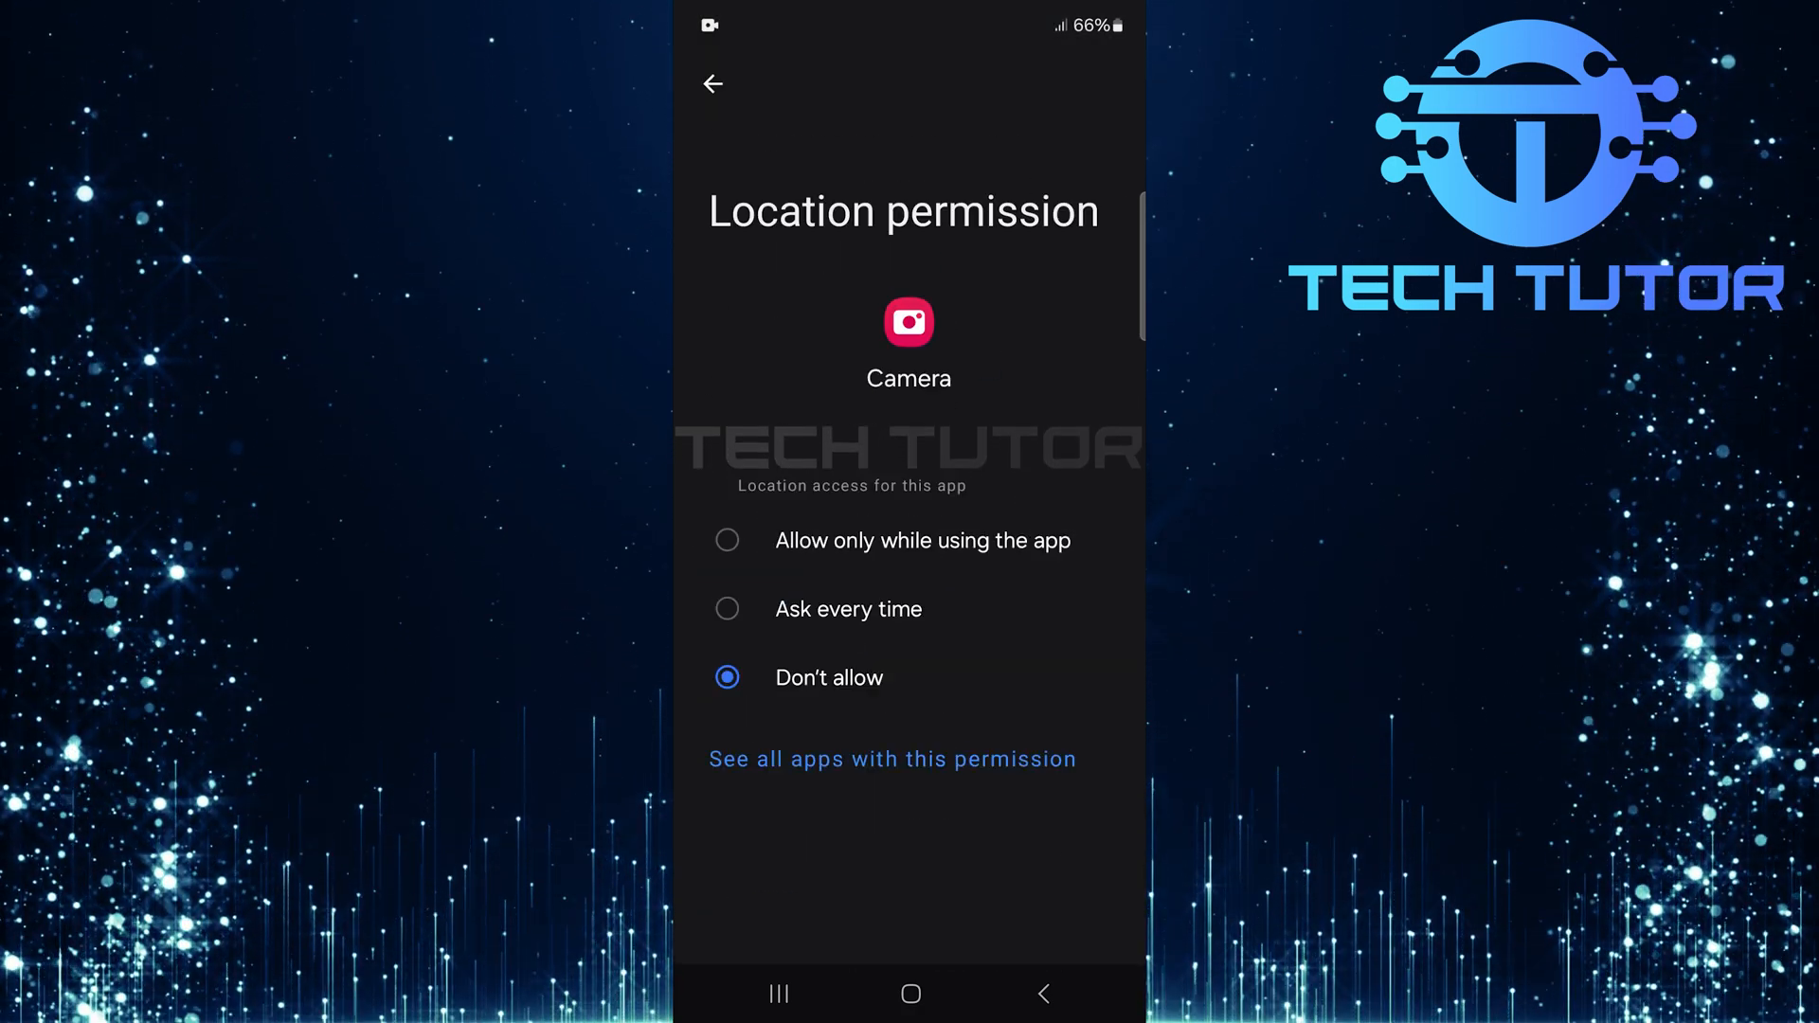
click(728, 541)
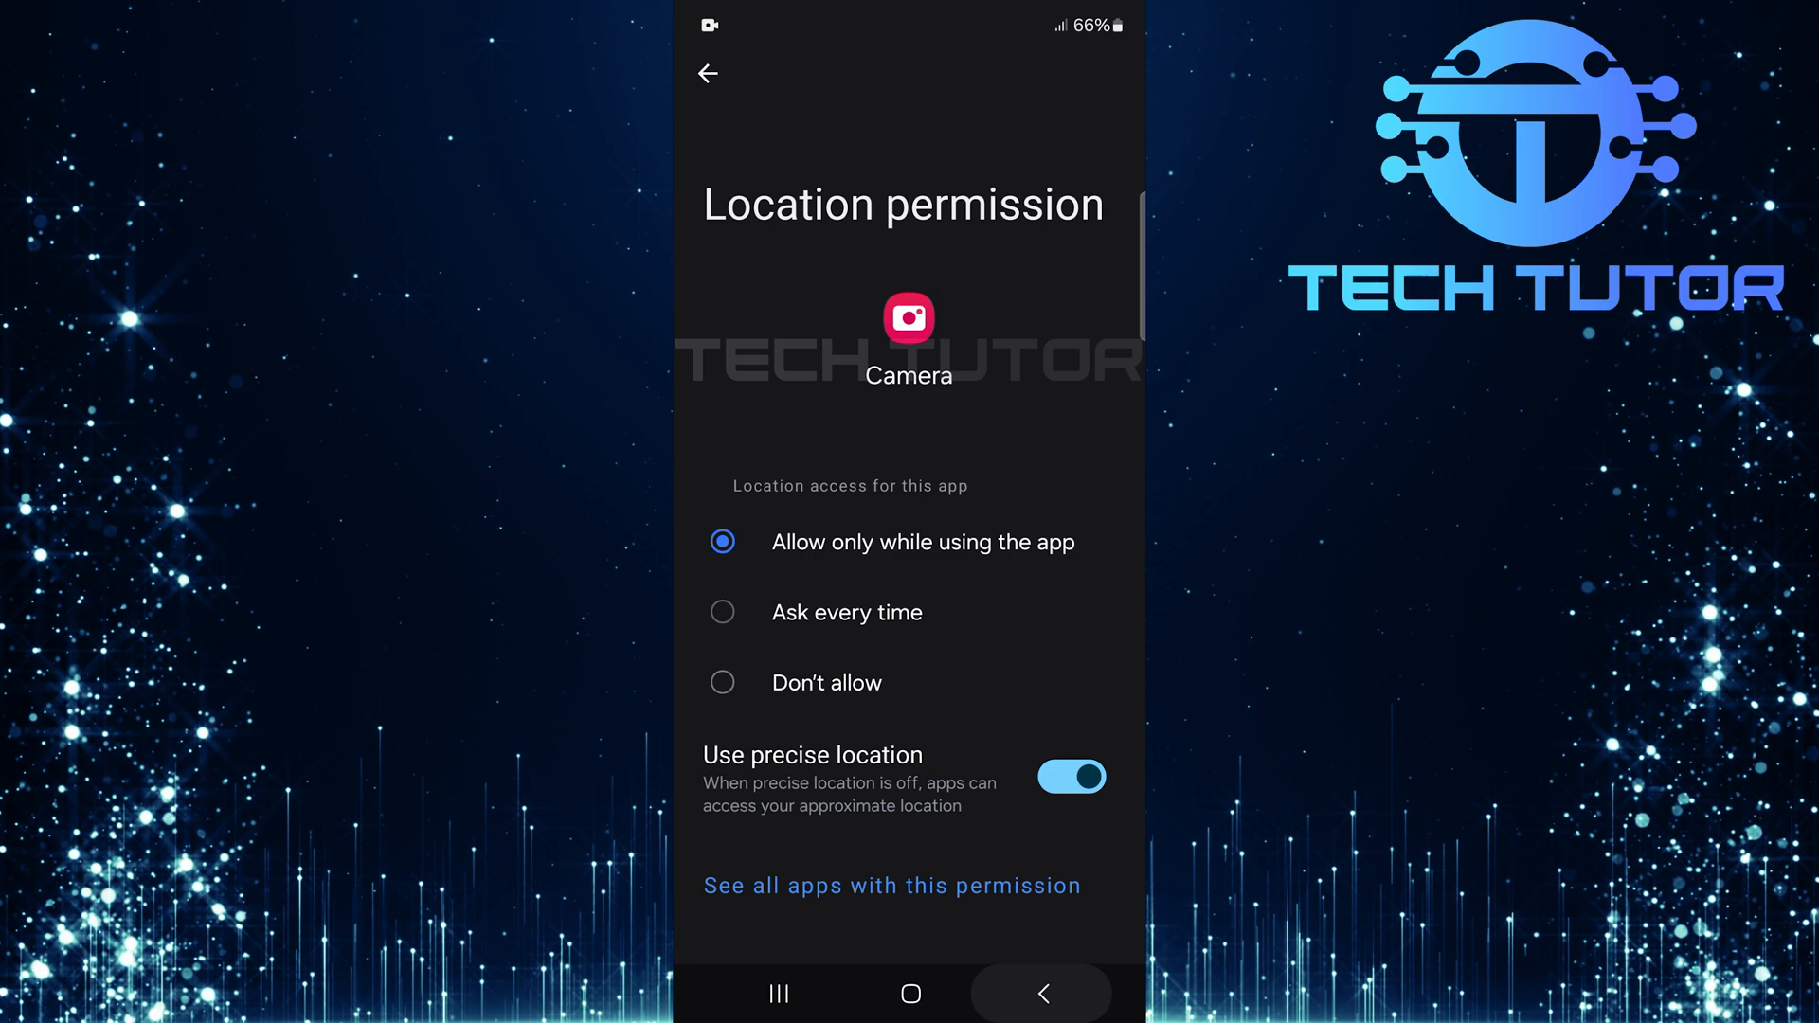
click(709, 73)
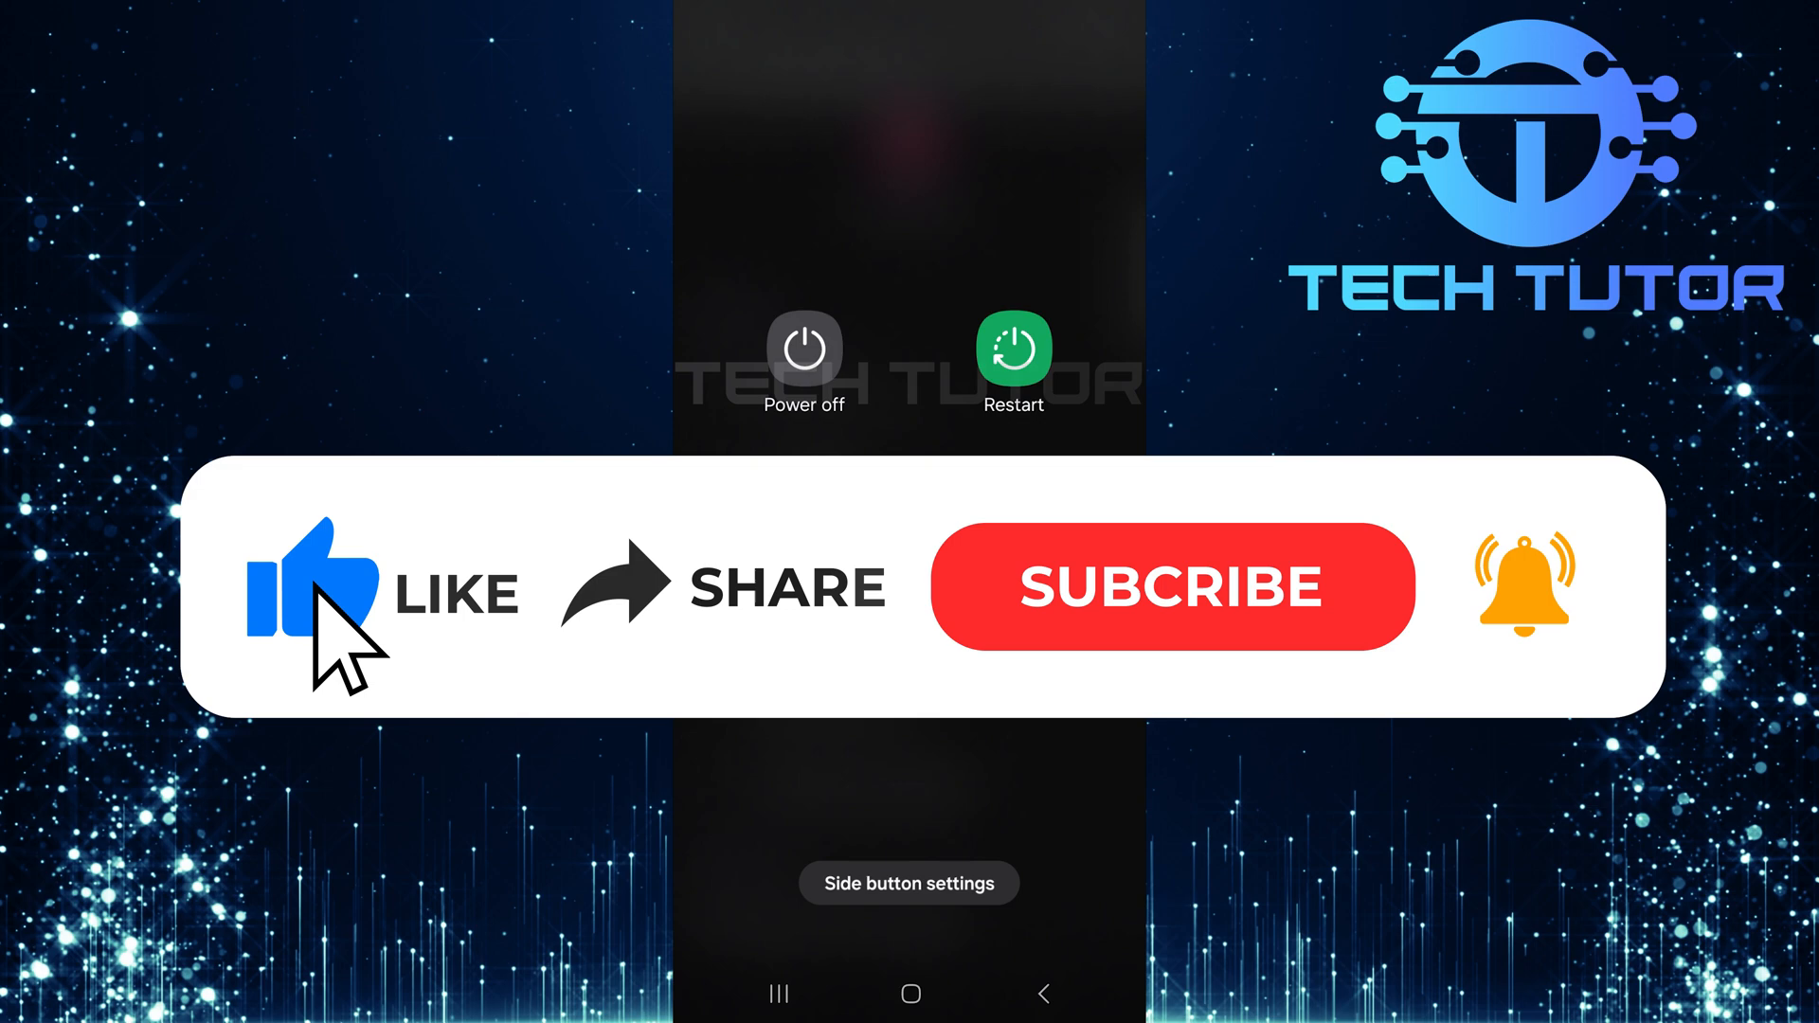
mouse_move(1039, 644)
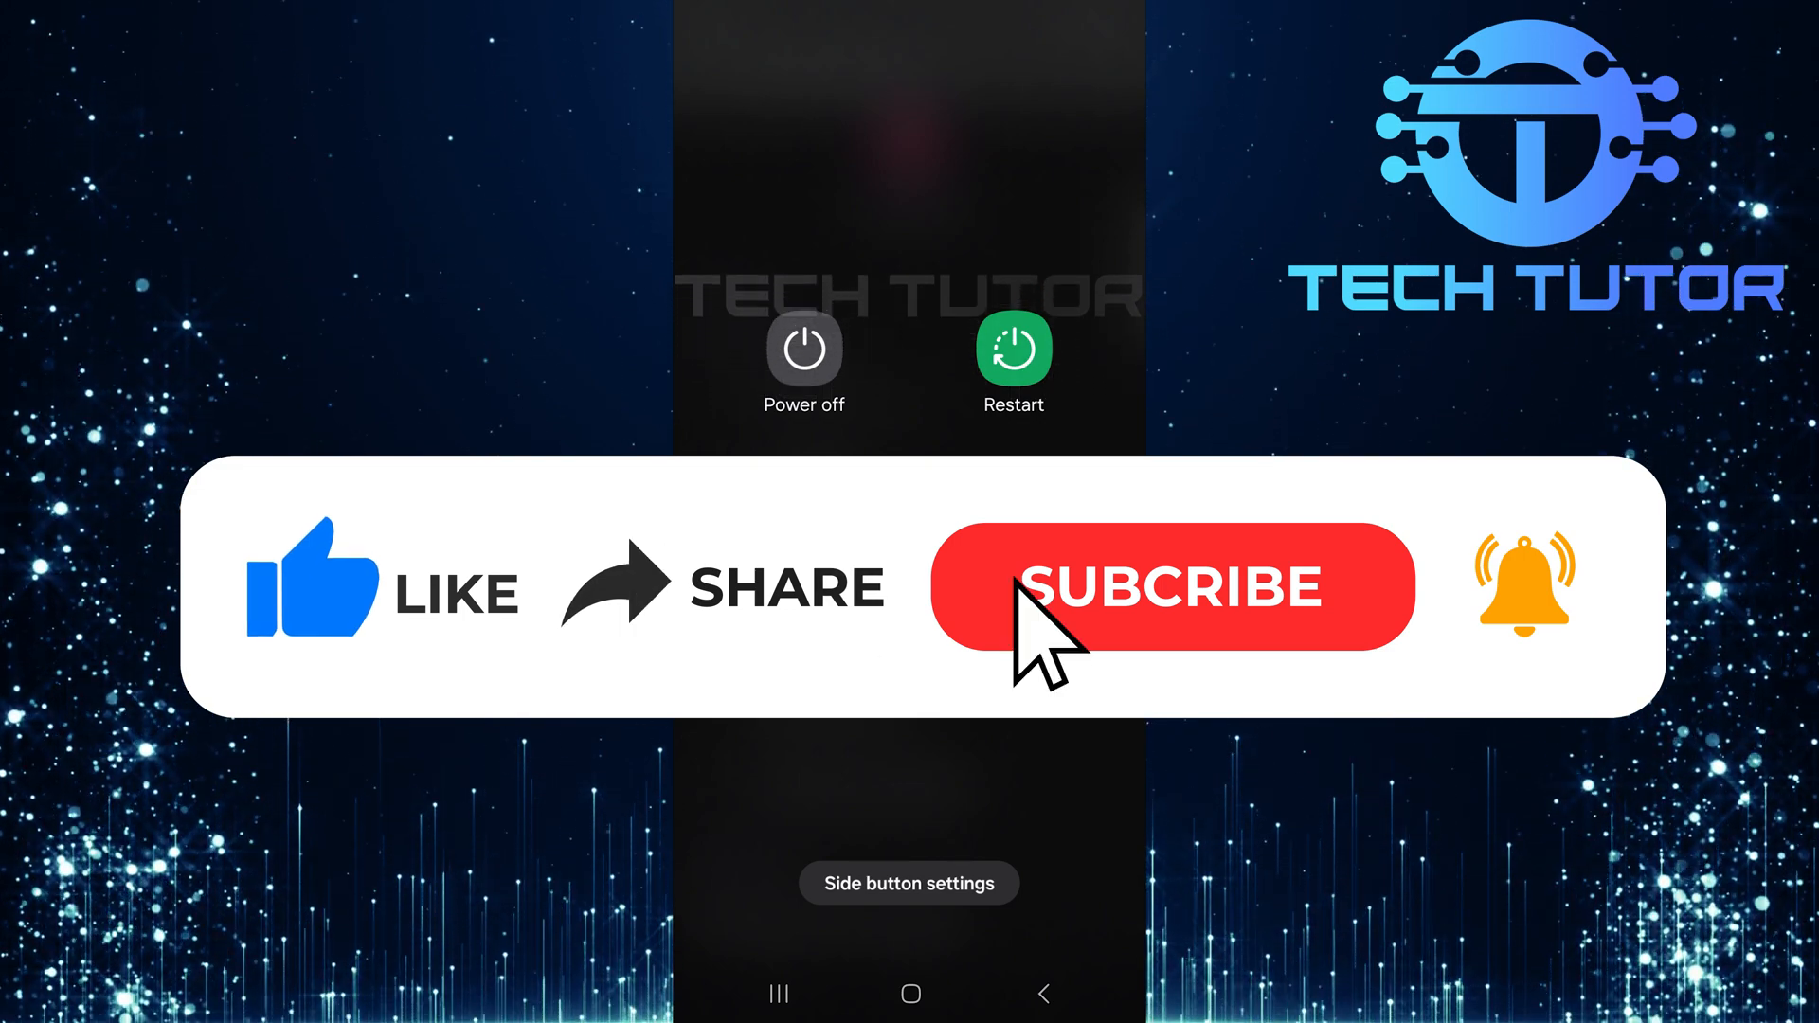